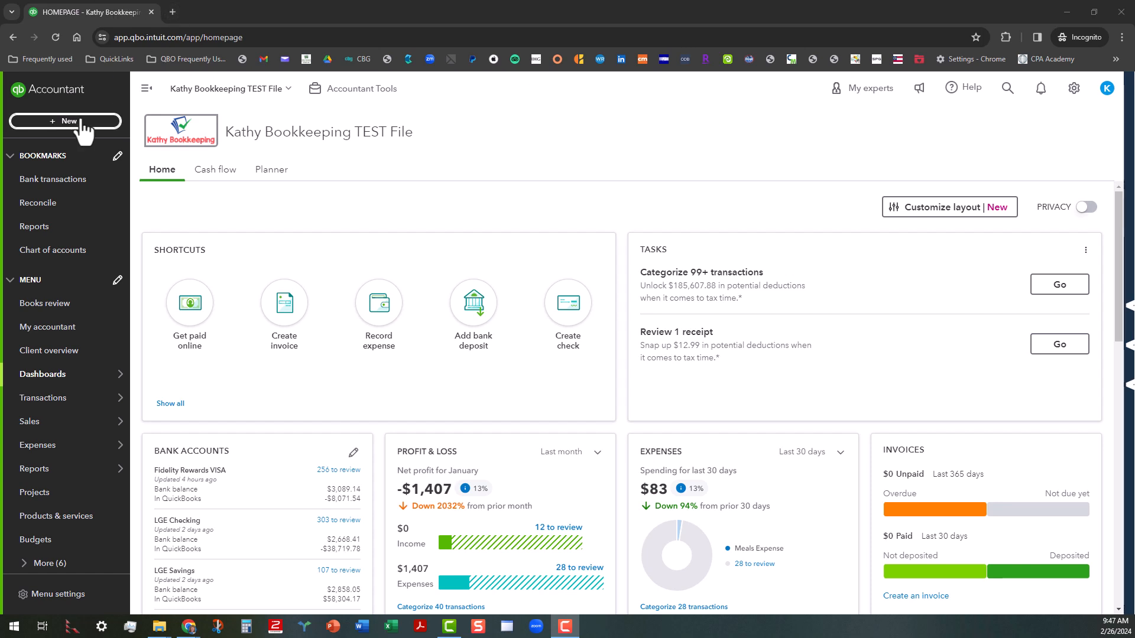
# Start a new blank Expense from the + New menu.
pyautogui.click(66, 121)
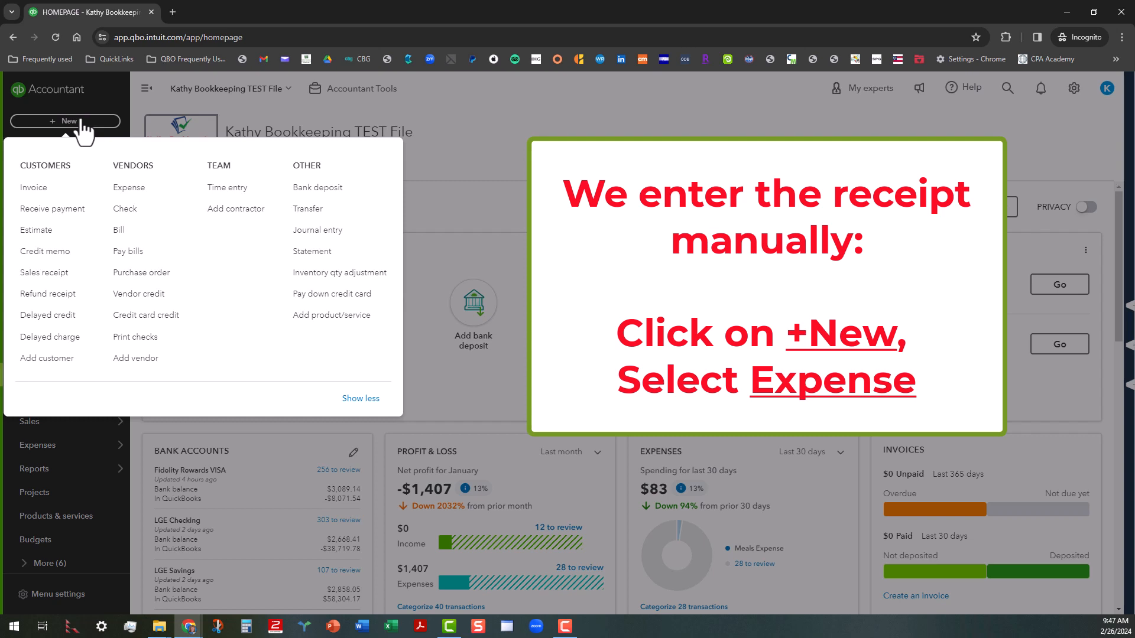
pyautogui.moveTo(127, 188)
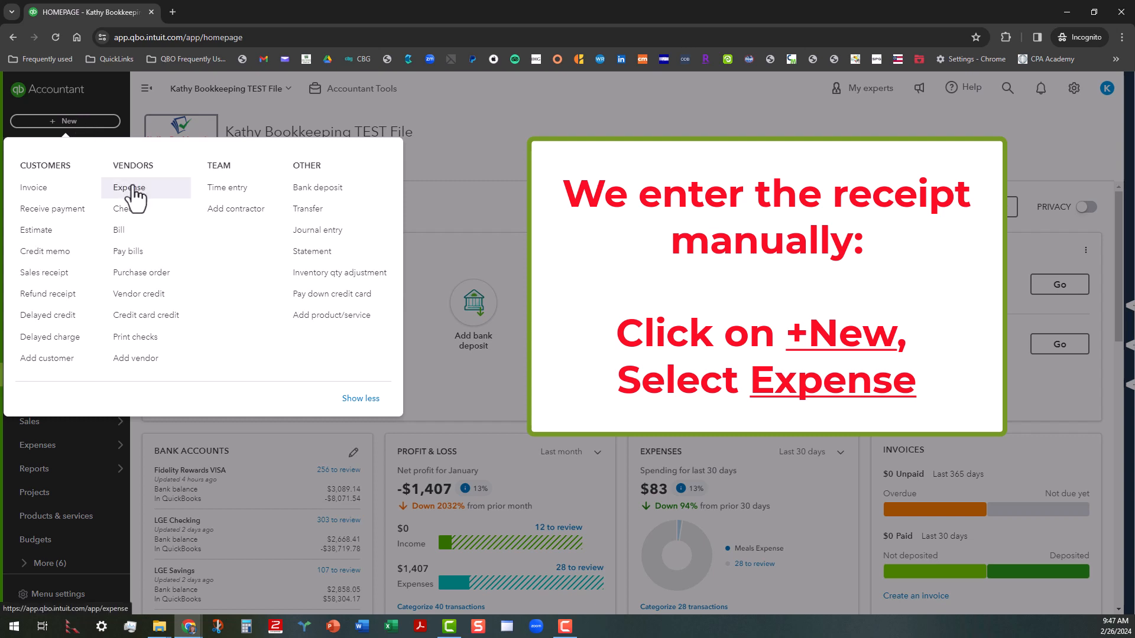
pyautogui.click(127, 188)
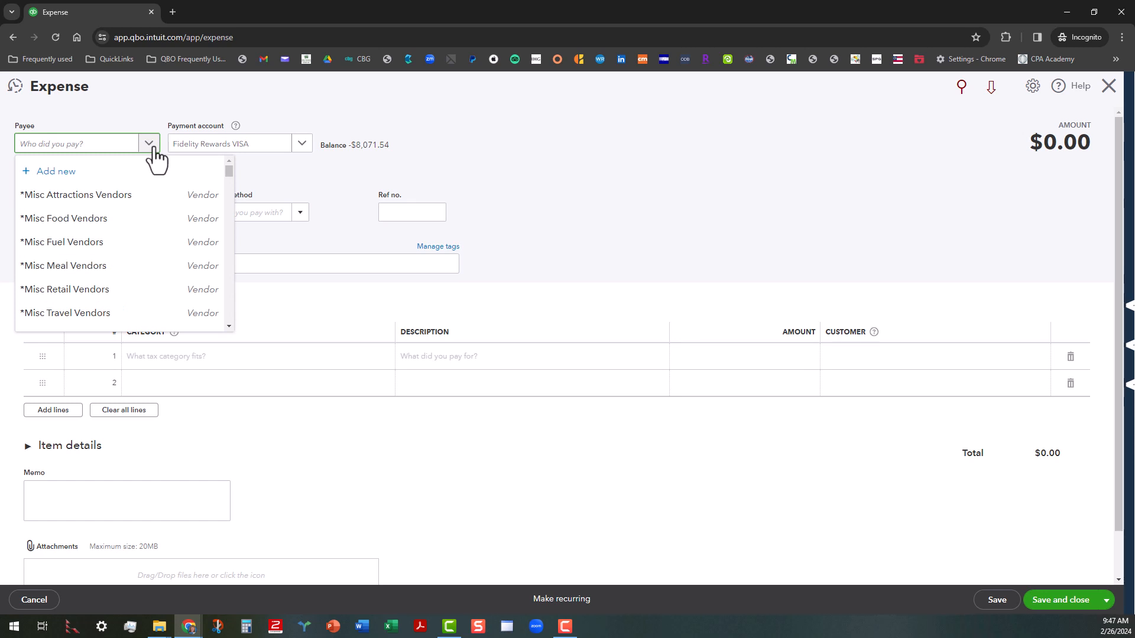
pyautogui.moveTo(87, 290)
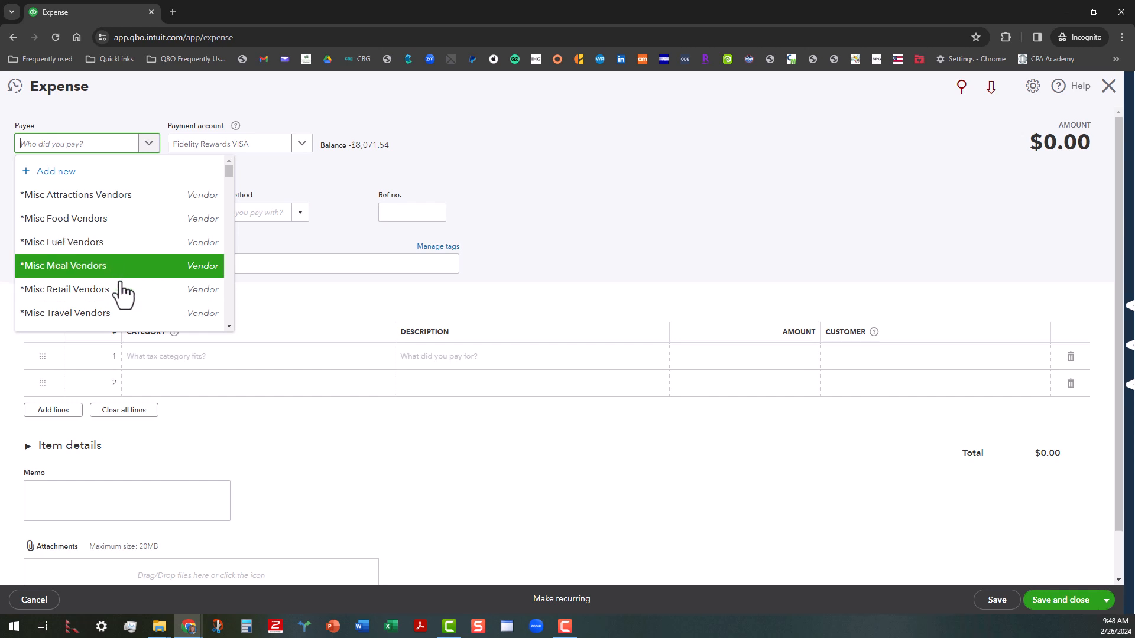
# Choose *Misc Retail Vendors as the expense payee.
pyautogui.click(64, 289)
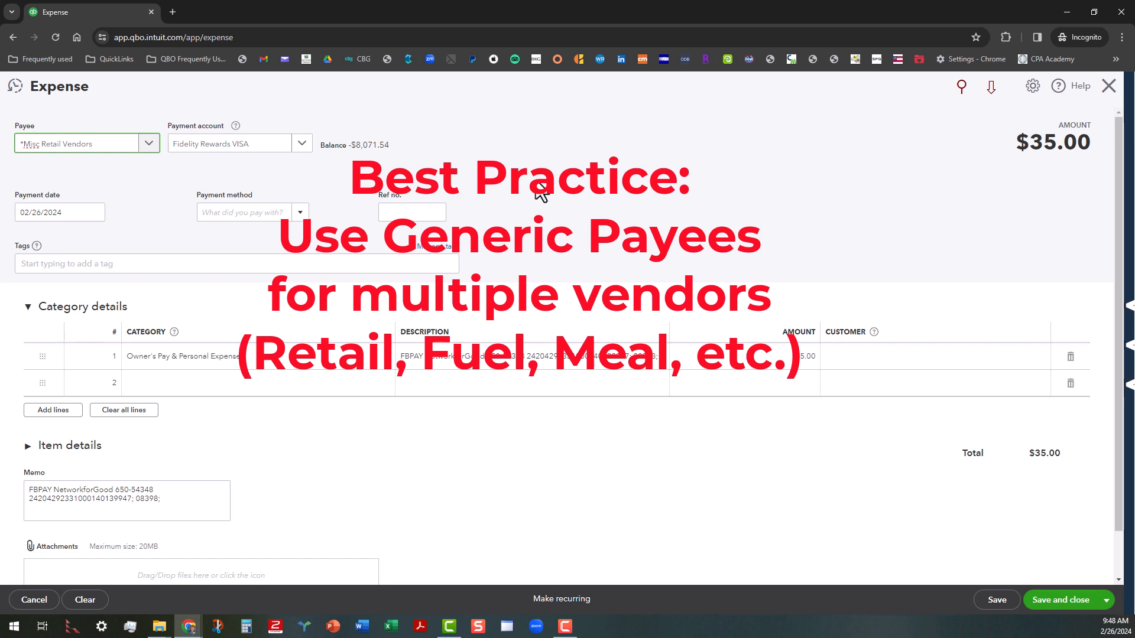
pyautogui.click(75, 143)
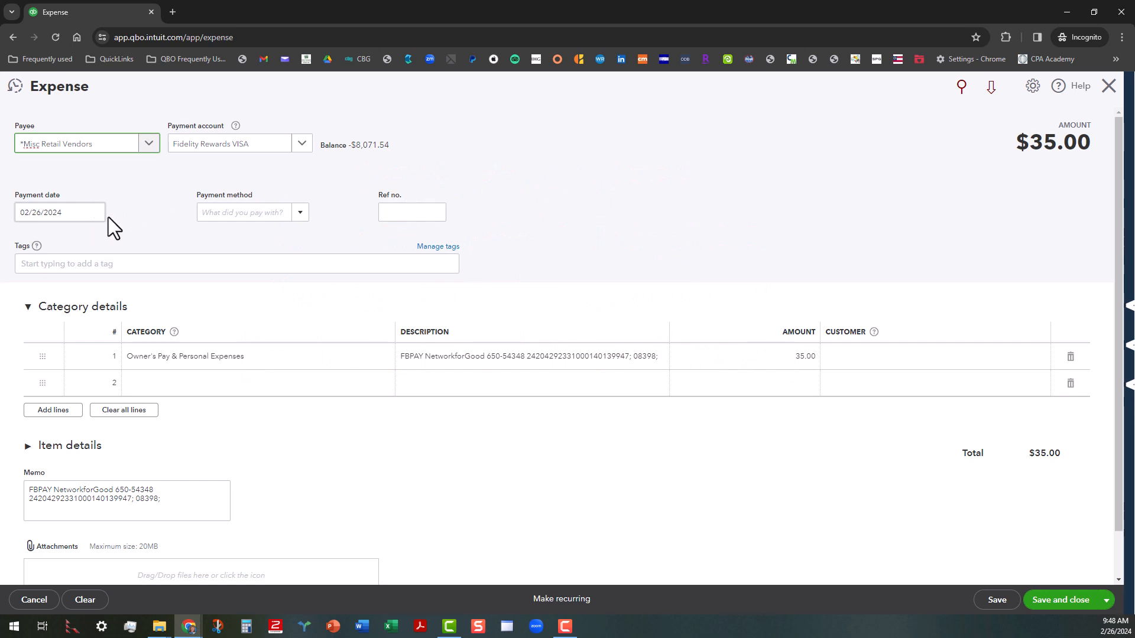
# Set the payment date to 02/25/2024 from the February calendar.
pyautogui.click(94, 212)
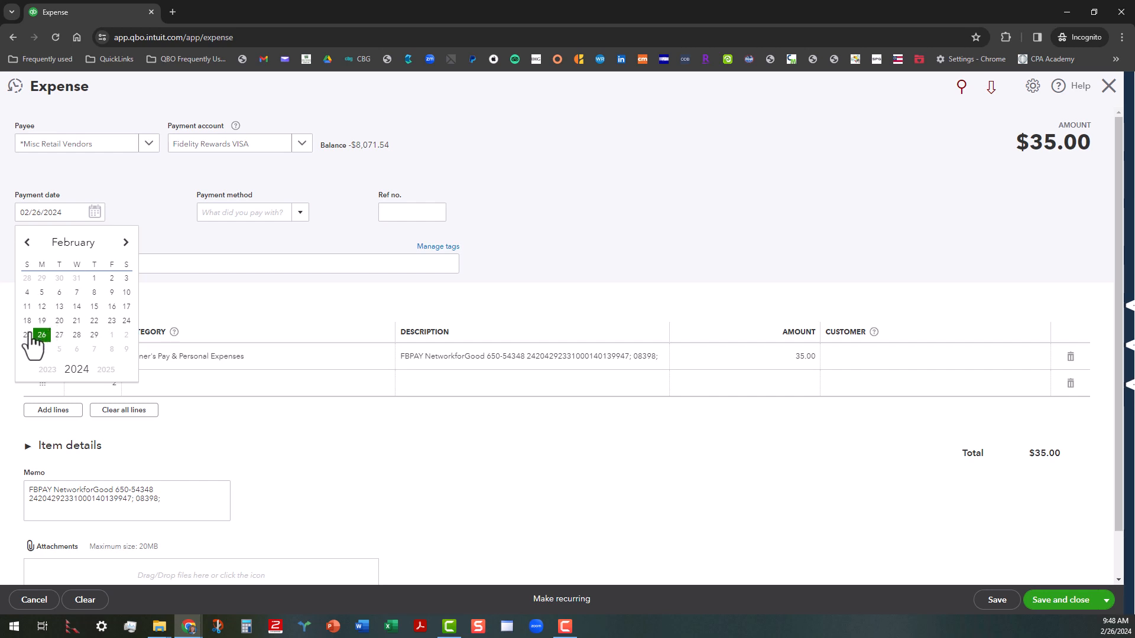
pyautogui.click(26, 335)
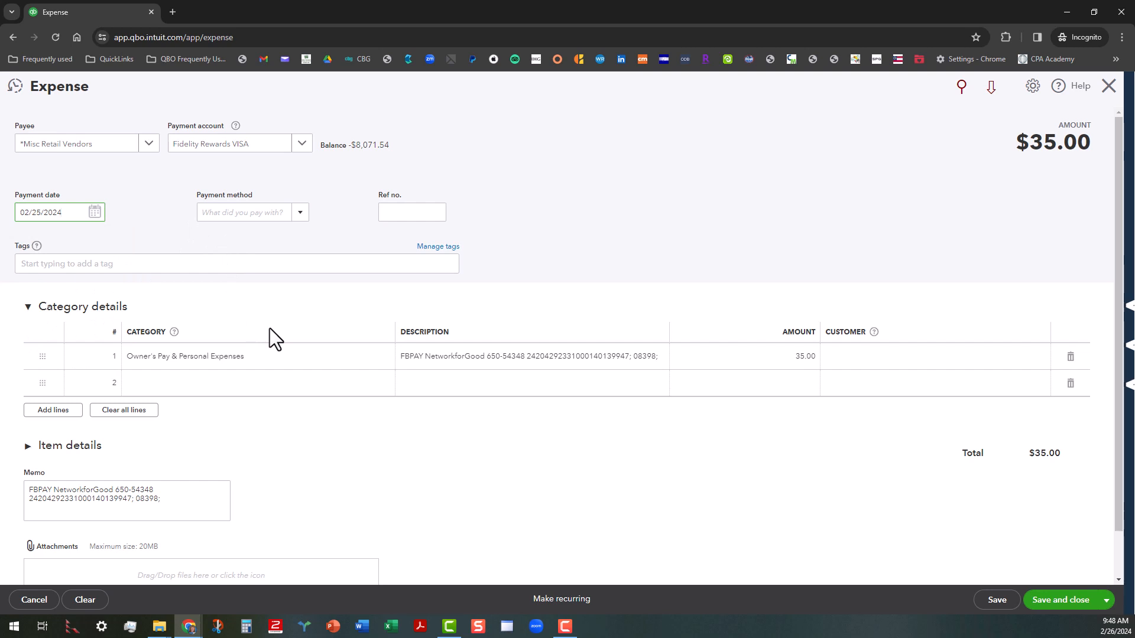
pyautogui.moveTo(288, 324)
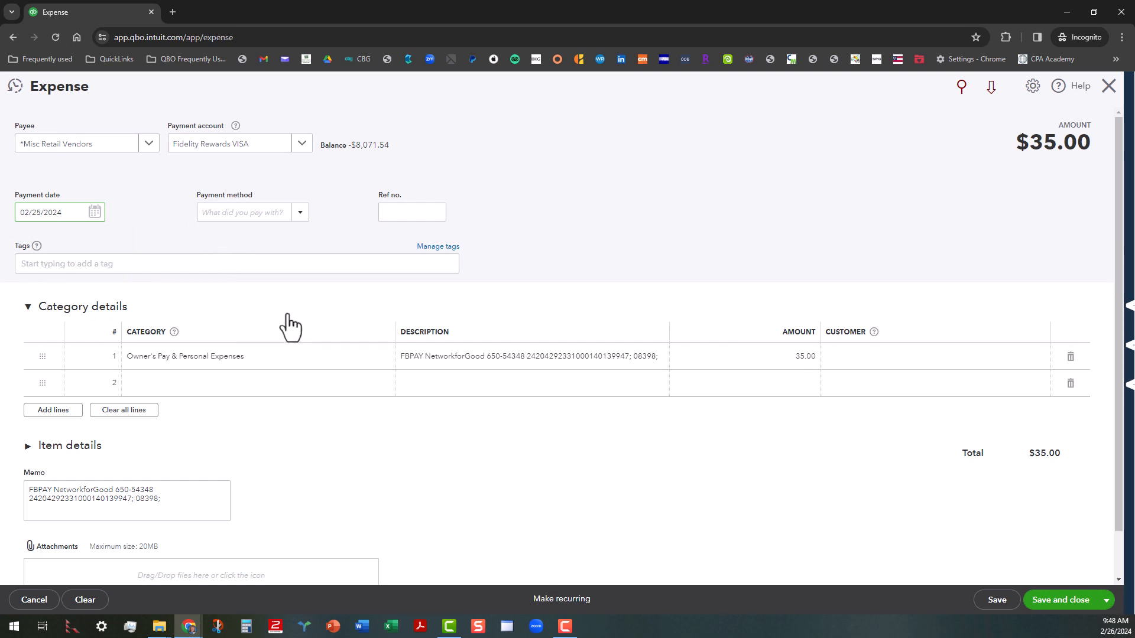
pyautogui.moveTo(544, 343)
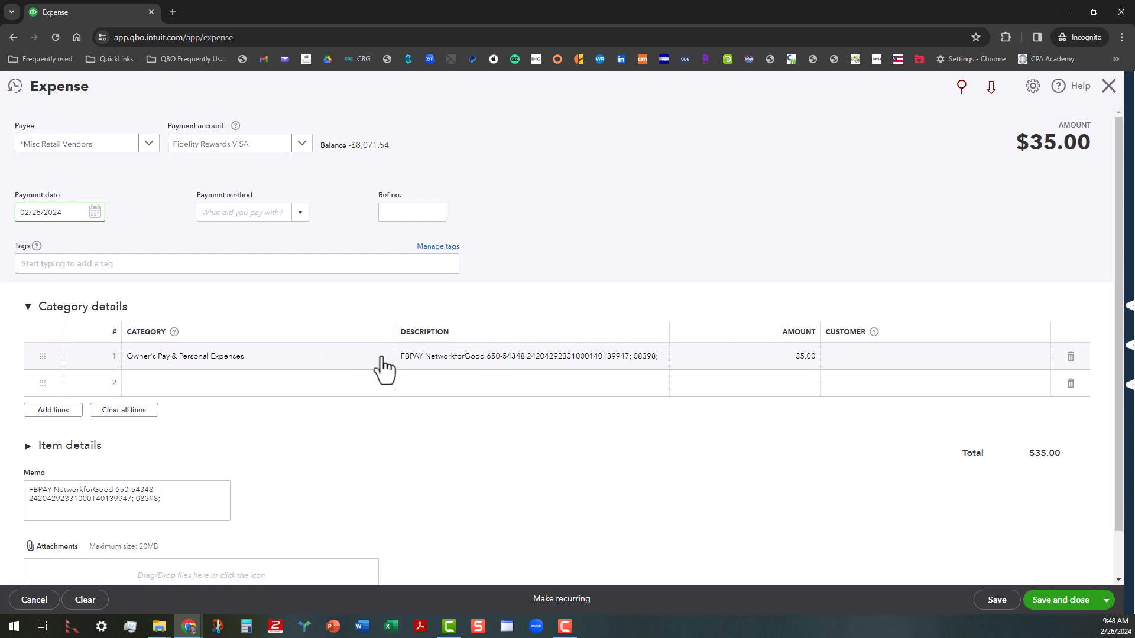
# Categorize line 1 as Office Supplies & Materials for 130.95 and clear its description.
pyautogui.click(253, 355)
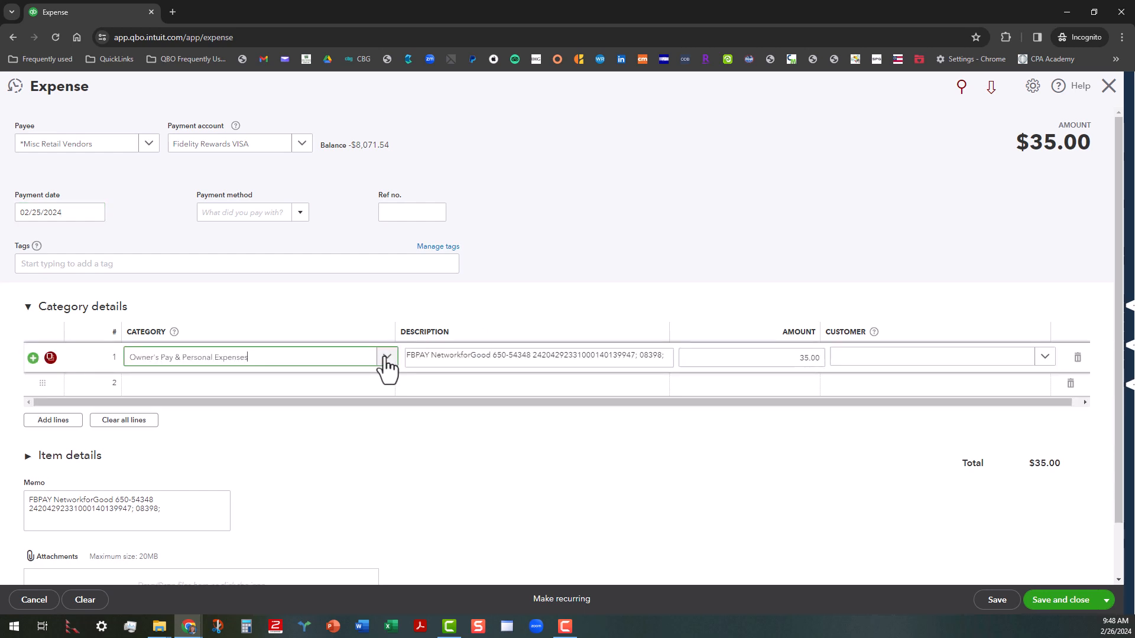
pyautogui.click(387, 359)
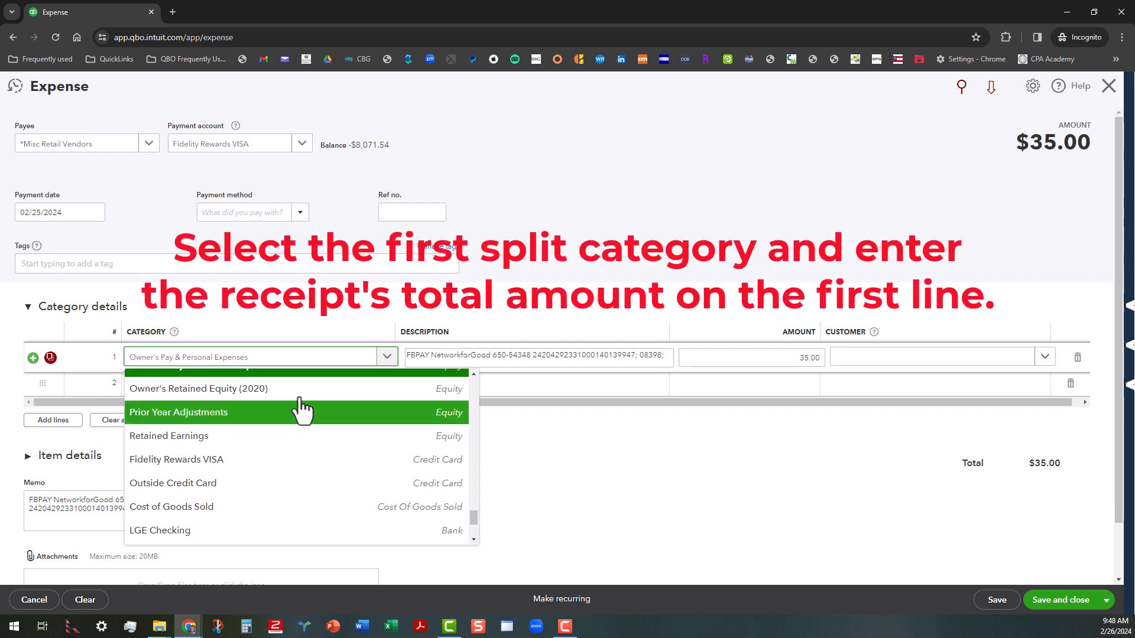
pyautogui.click(256, 355)
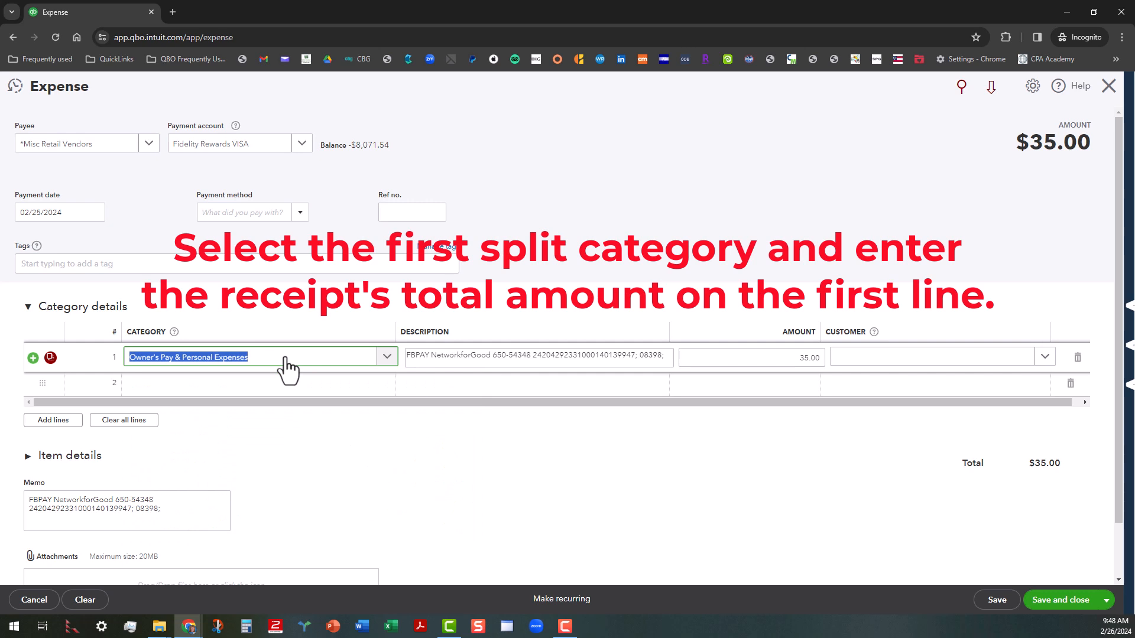
pyautogui.write('offic')
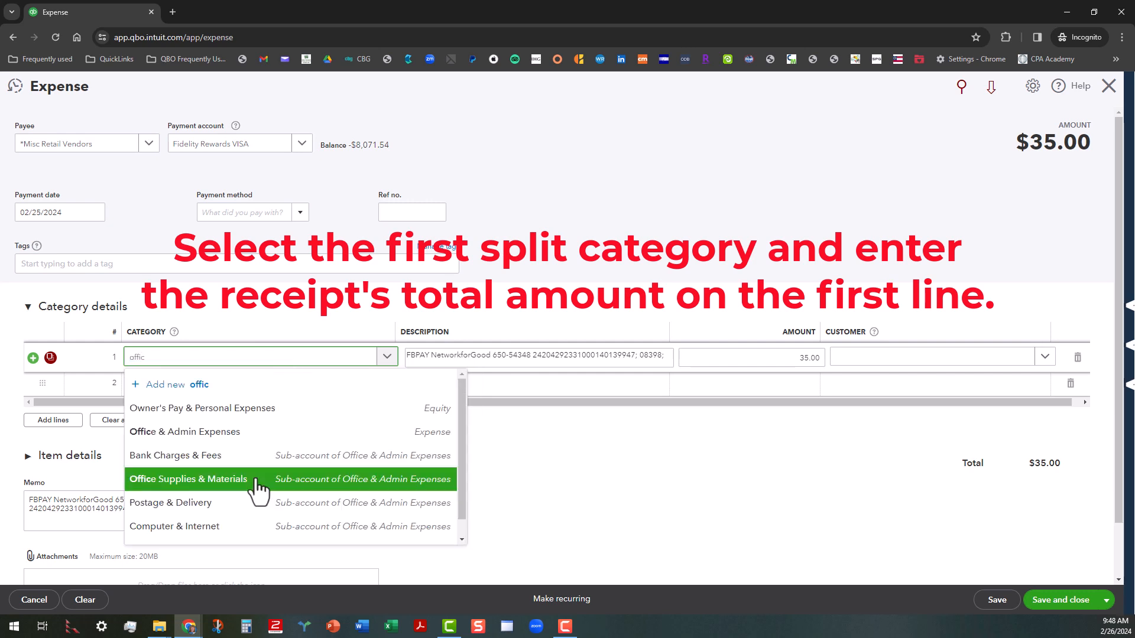
pyautogui.click(188, 479)
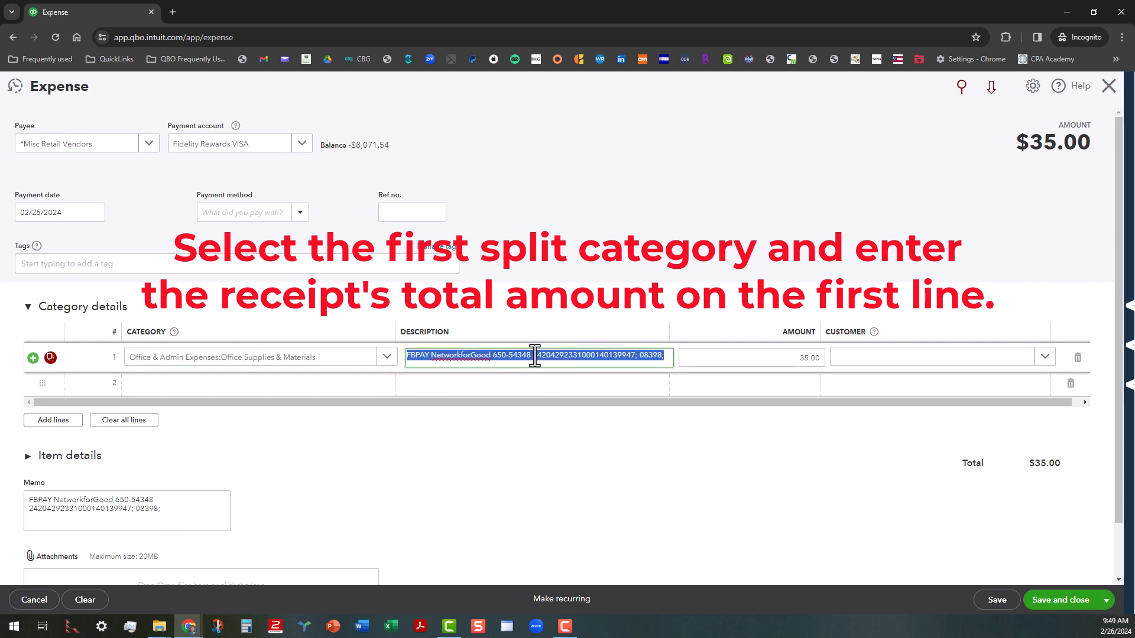
pyautogui.press('Delete')
pyautogui.write('130.95')
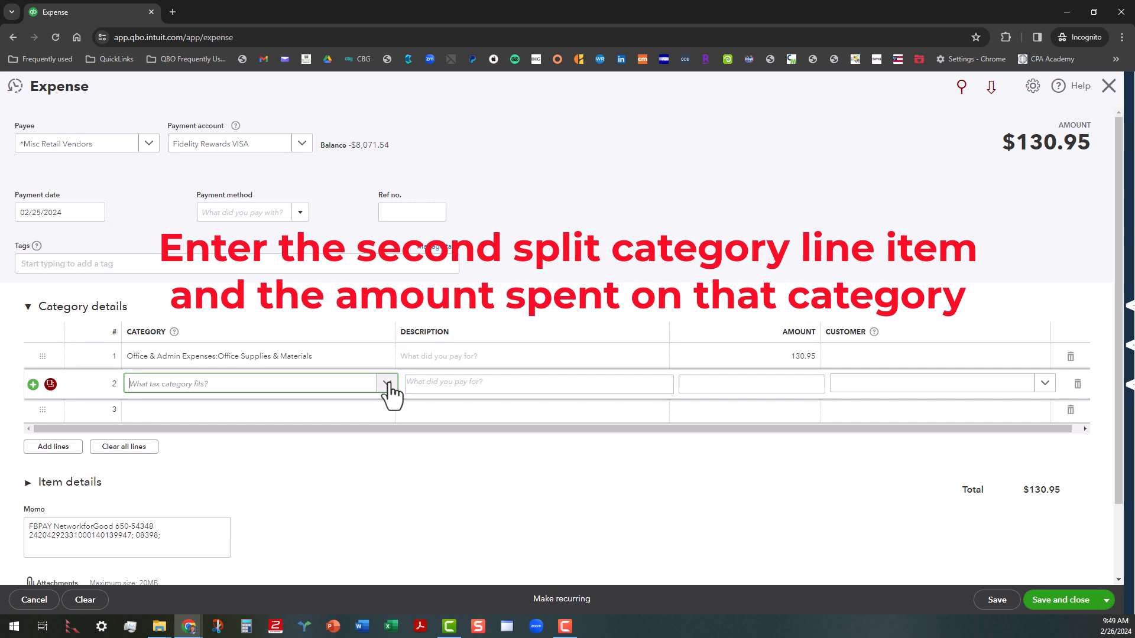
# Add line 2 as Owner's Pay & Personal Expenses for 50.00 and begin reducing line 1 by 50.
pyautogui.click(388, 383)
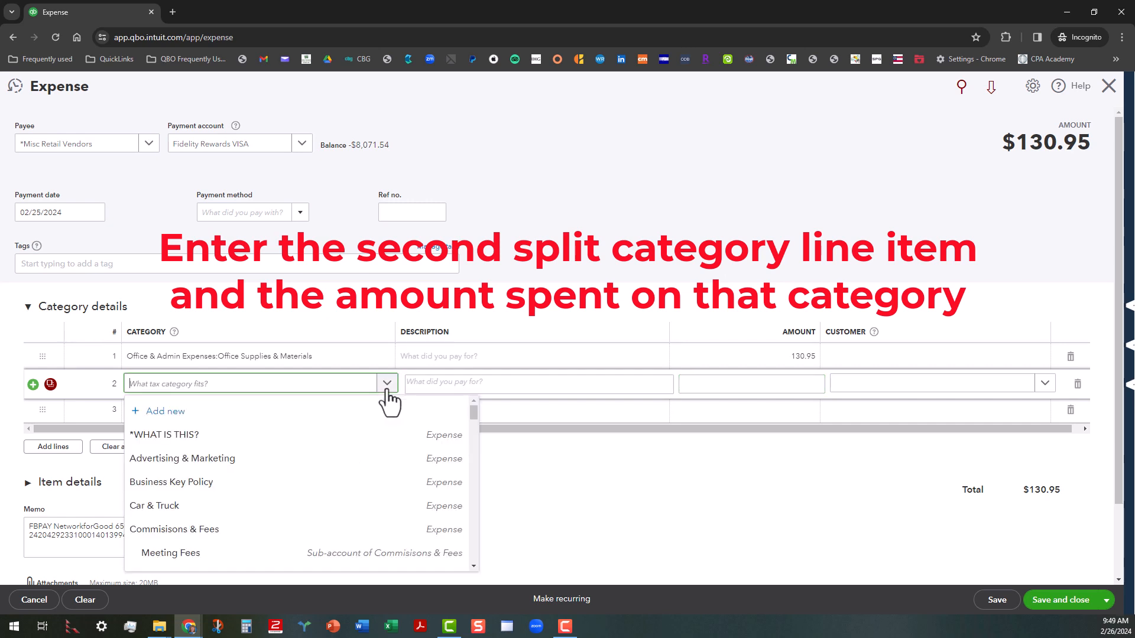
pyautogui.write('ow')
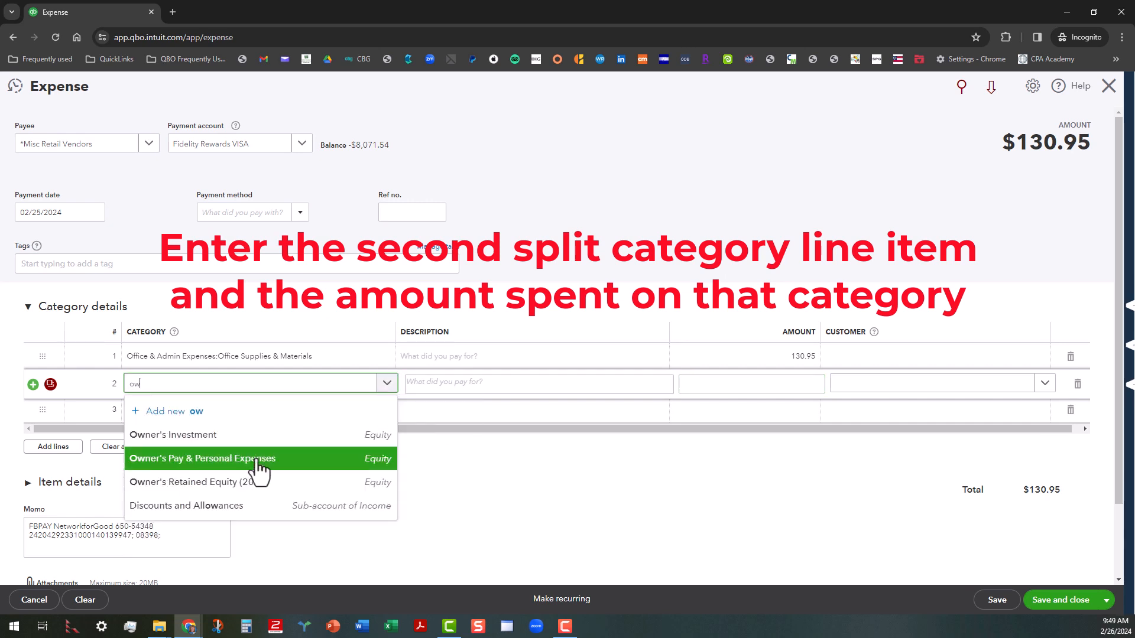
pyautogui.click(202, 459)
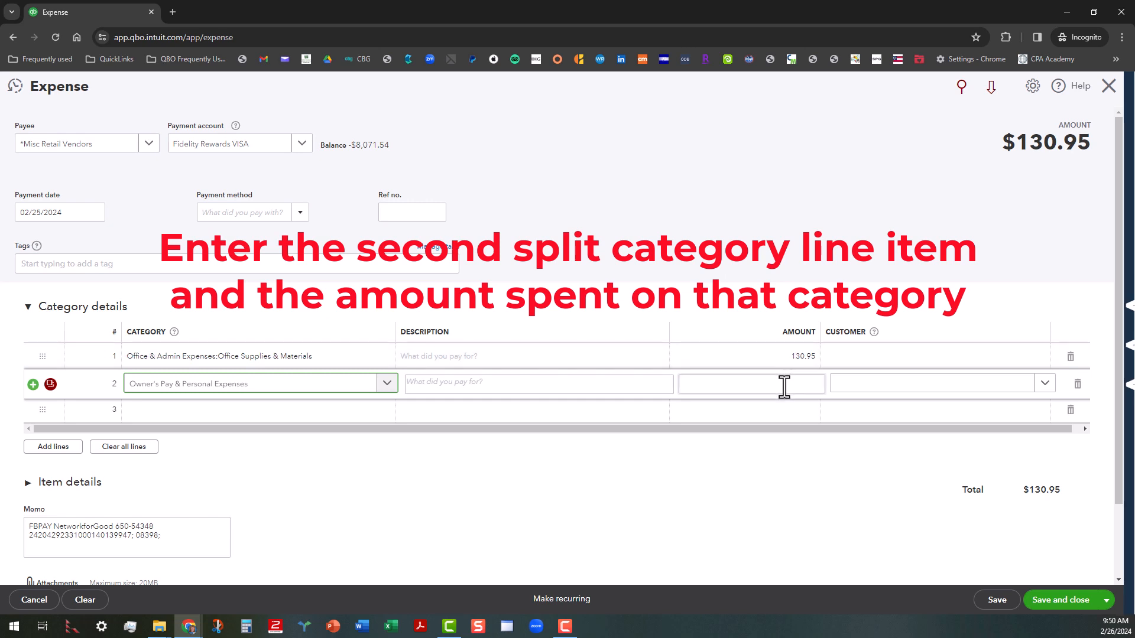
pyautogui.write('5')
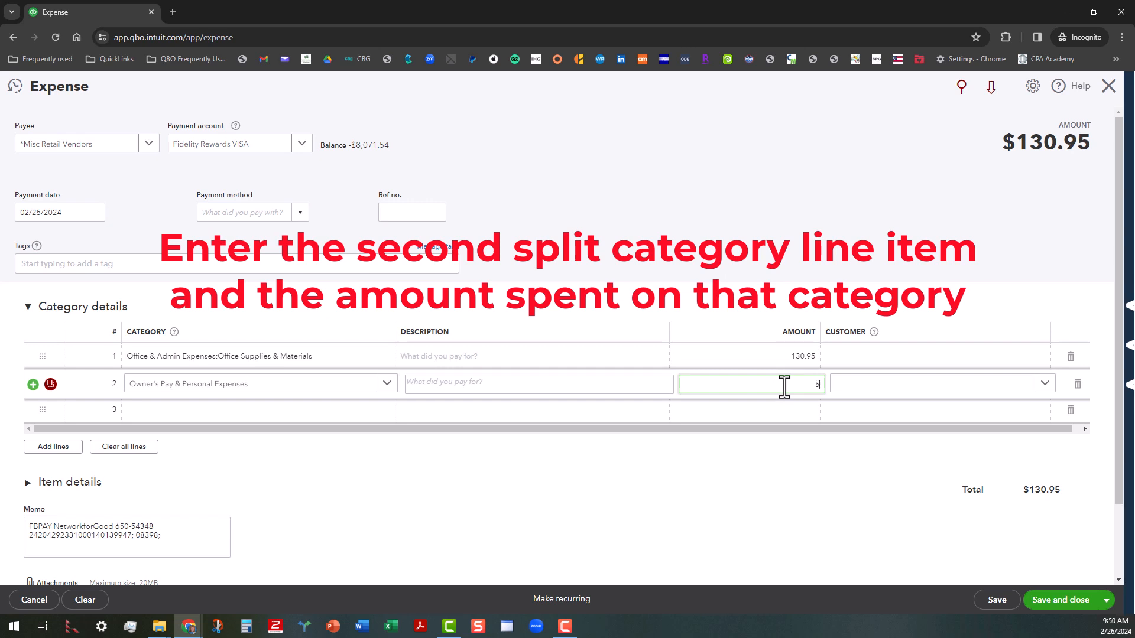
pyautogui.write('50.00')
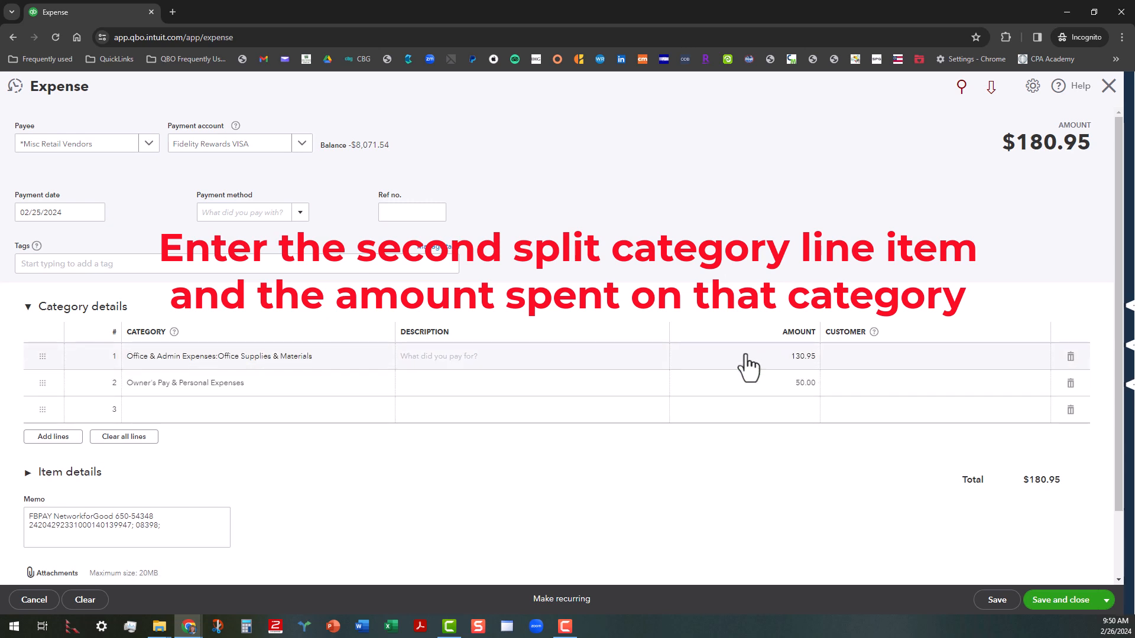
pyautogui.click(746, 355)
pyautogui.write('-50')
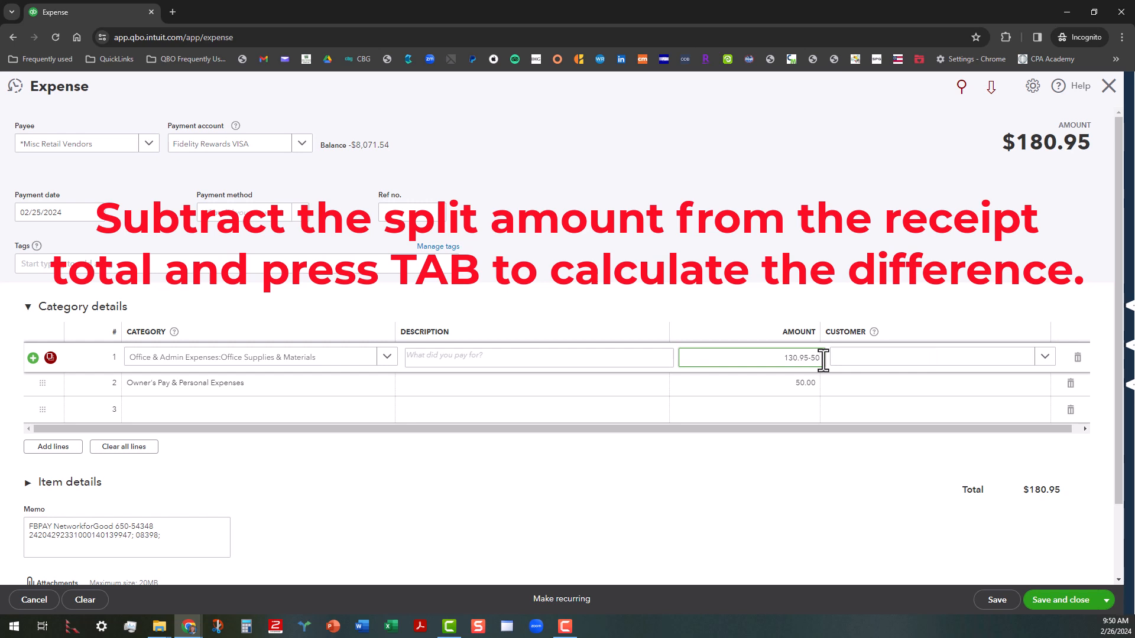
# Calculate line 1's reduced amount and correct it to 80.93, totaling $130.93.
pyautogui.press('Tab')
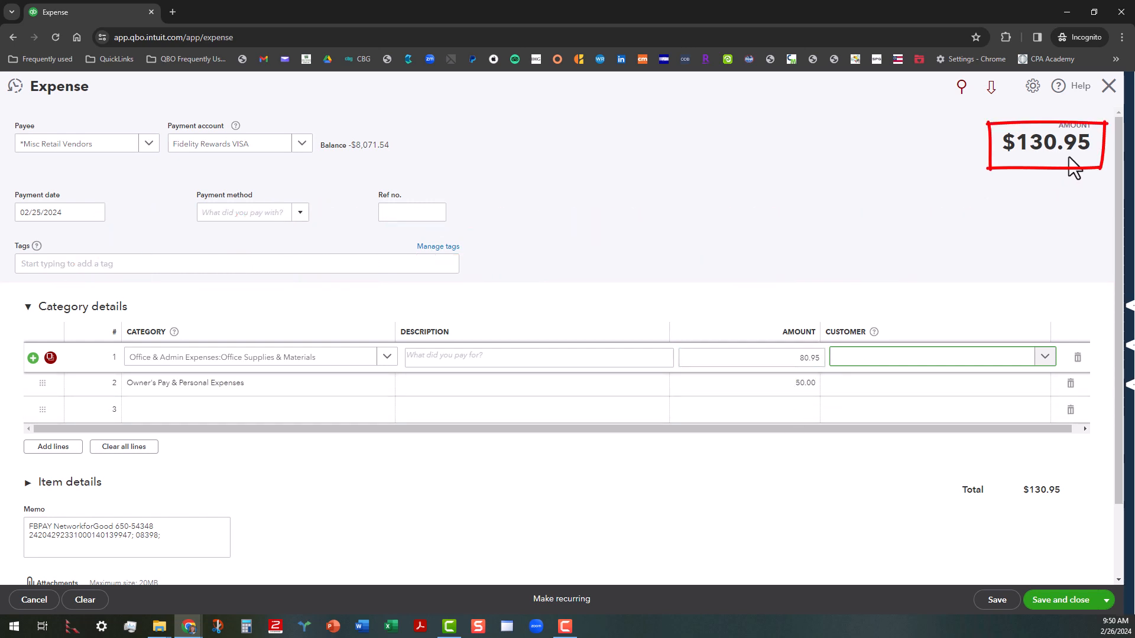
pyautogui.moveTo(1054, 176)
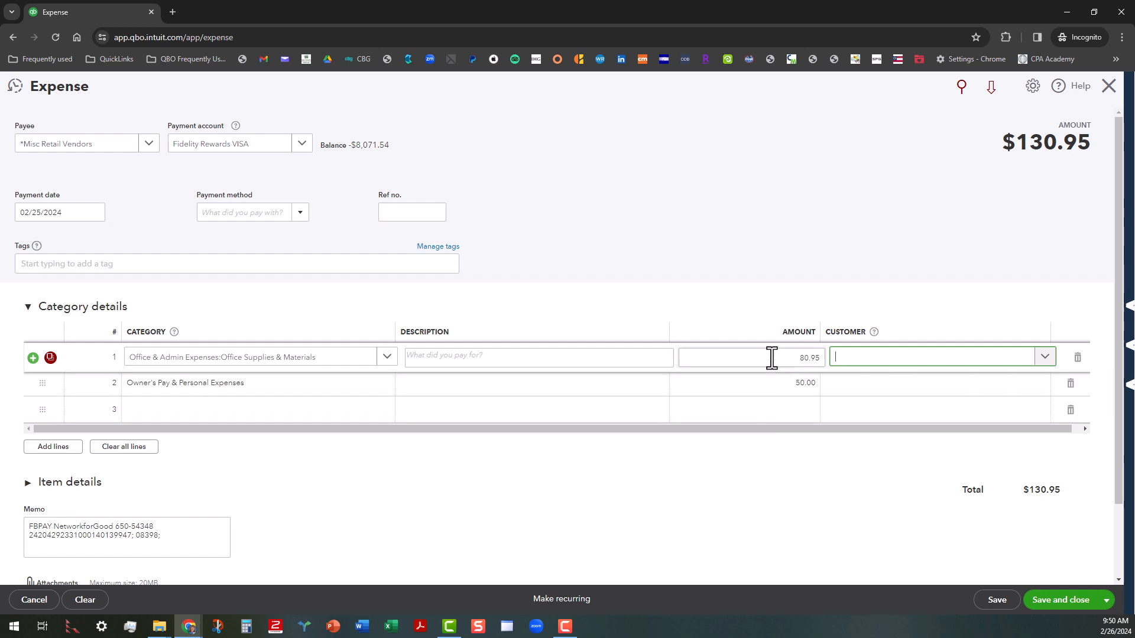
pyautogui.click(746, 357)
pyautogui.write('80.93')
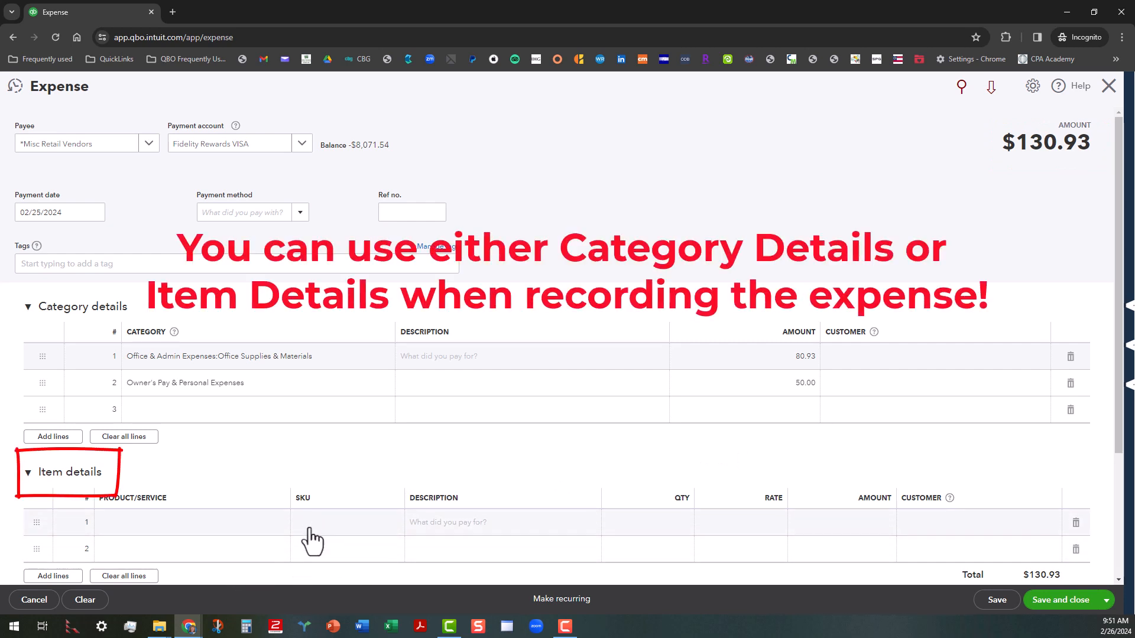
pyautogui.moveTo(339, 473)
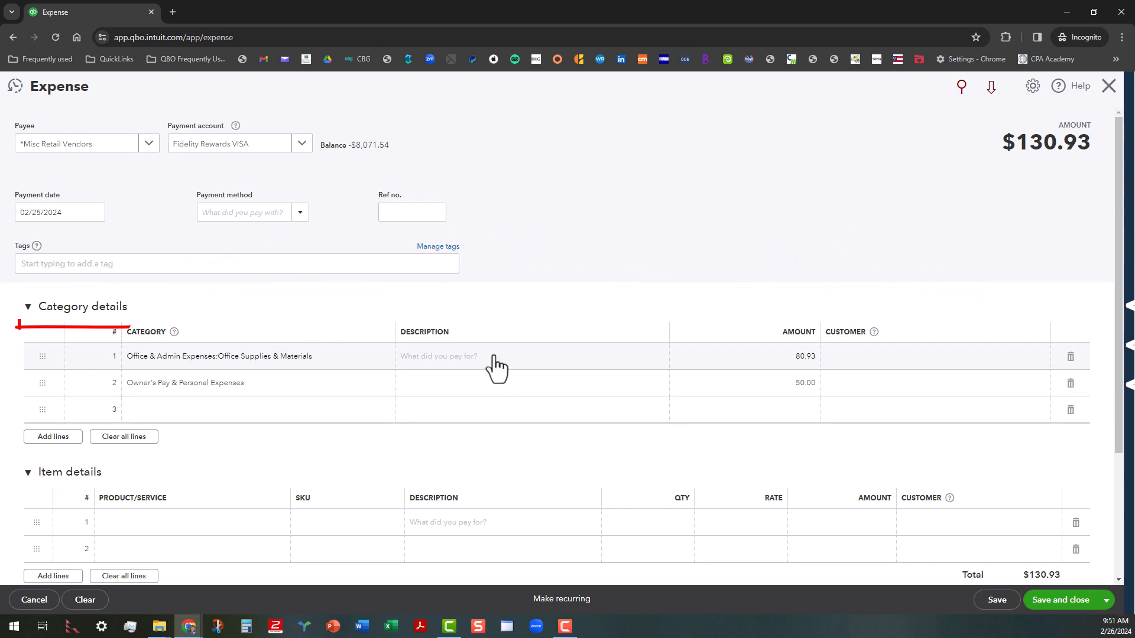
# Describe line 1 as 'Sundry items for office'.
pyautogui.click(497, 356)
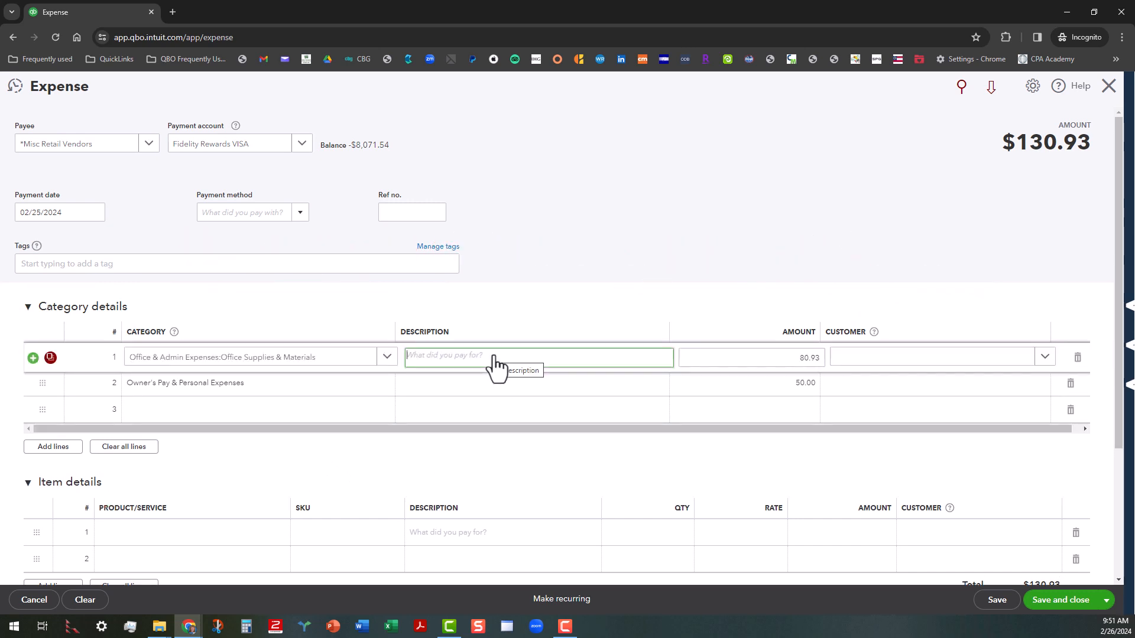
pyautogui.write('S')
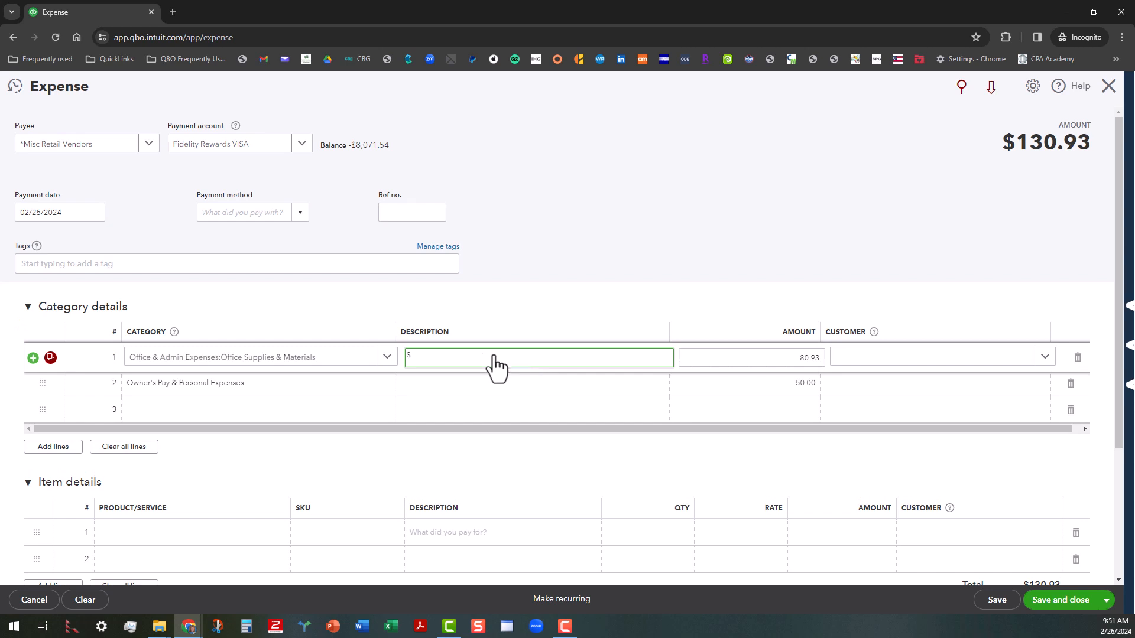
pyautogui.write('Sundry office items')
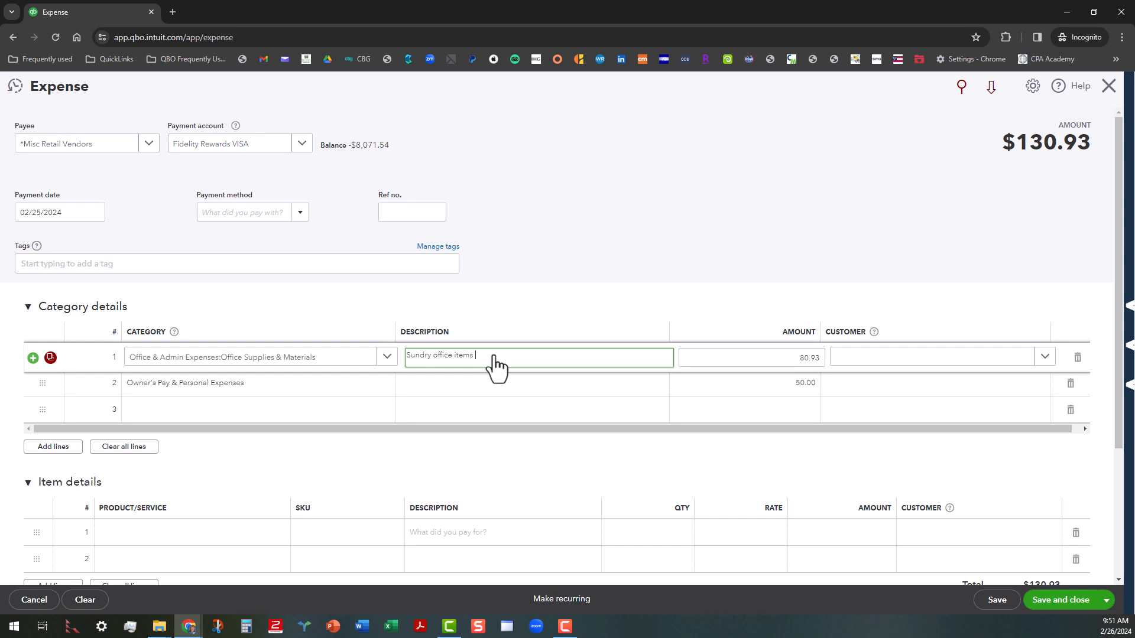
pyautogui.write('for office')
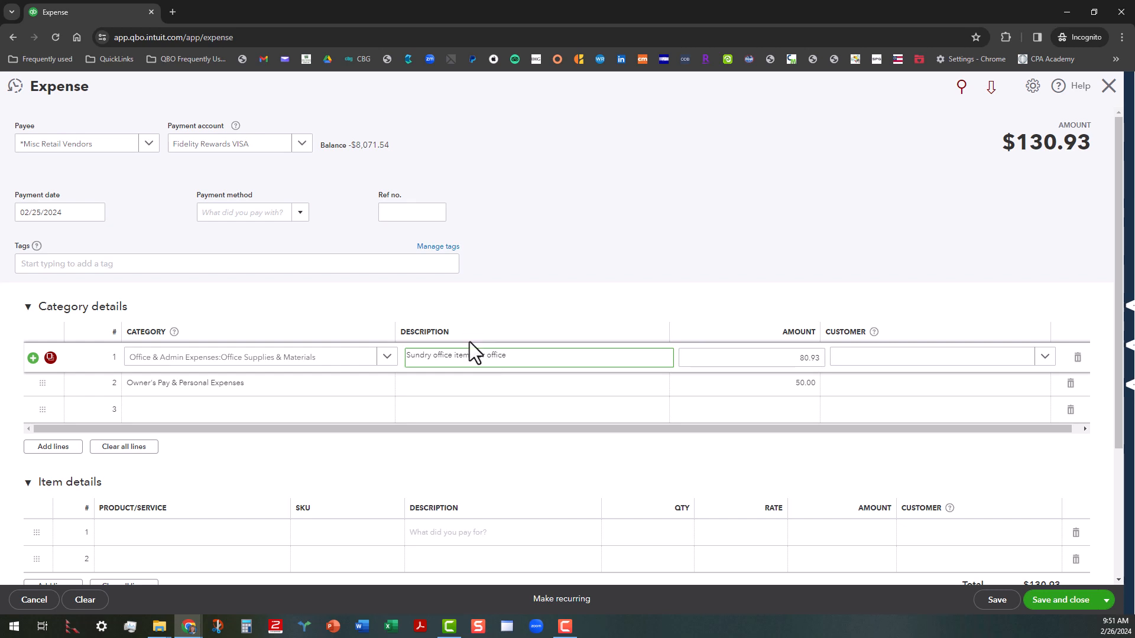
pyautogui.doubleClick(441, 354)
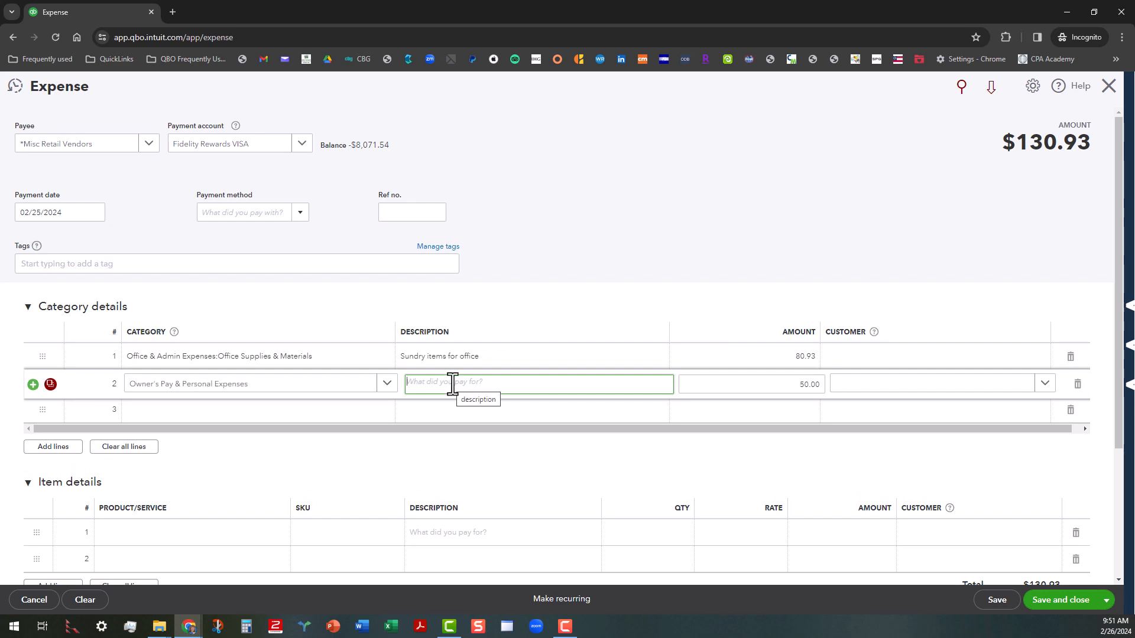
# Describe line 2 as 'personal items purchased on company card' and save the $130.93 expense.
pyautogui.write('personal')
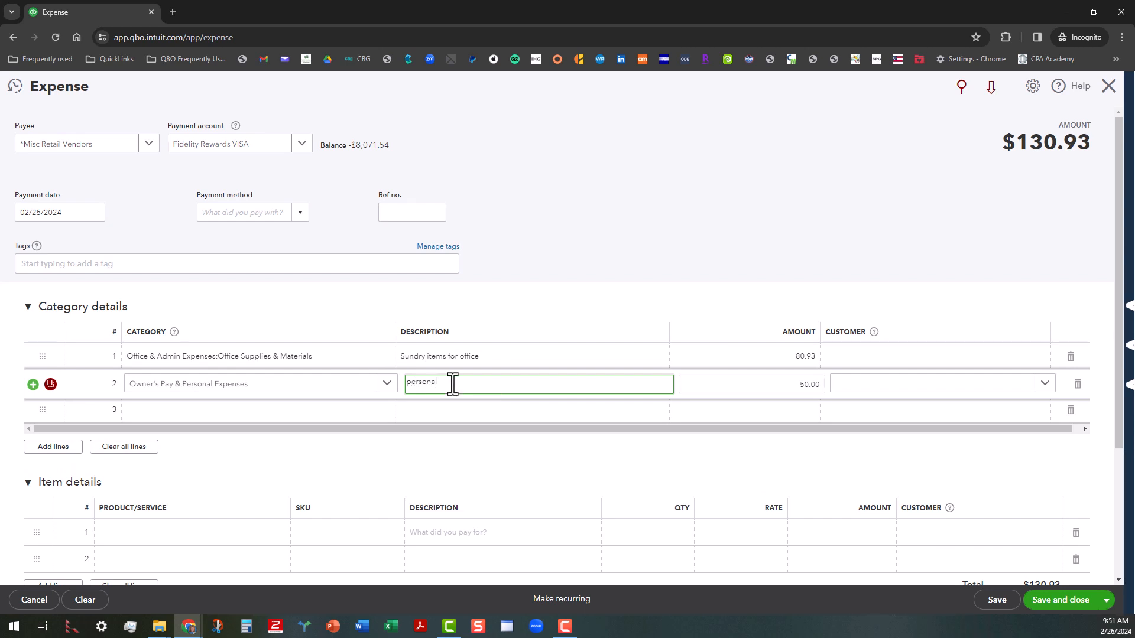
pyautogui.write('items p')
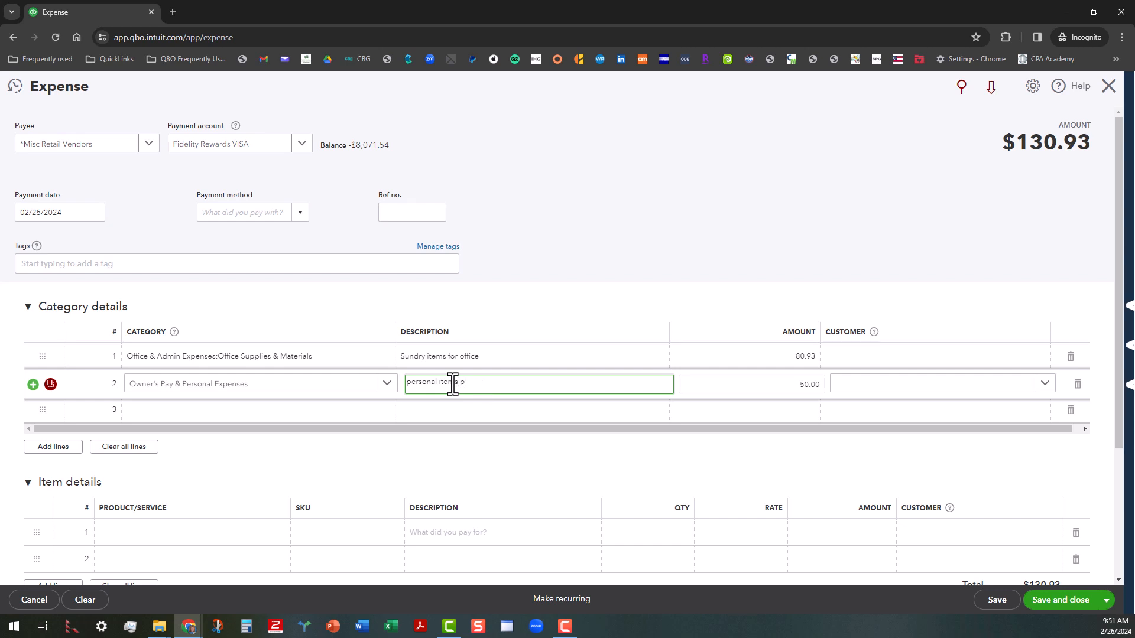
pyautogui.write('urchased')
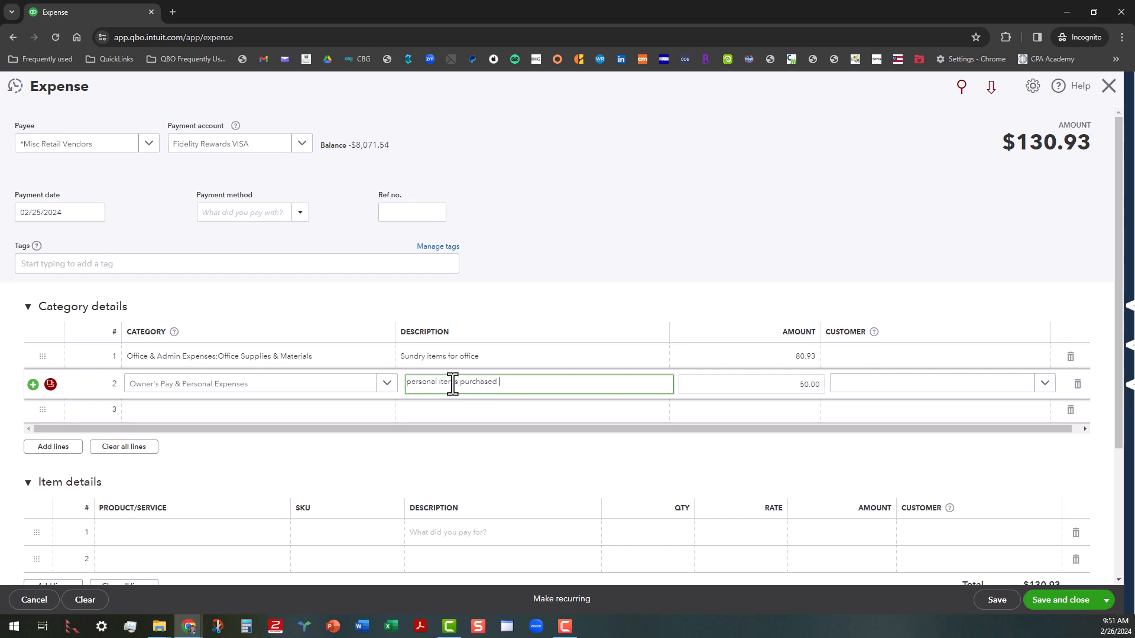
pyautogui.write('on company card')
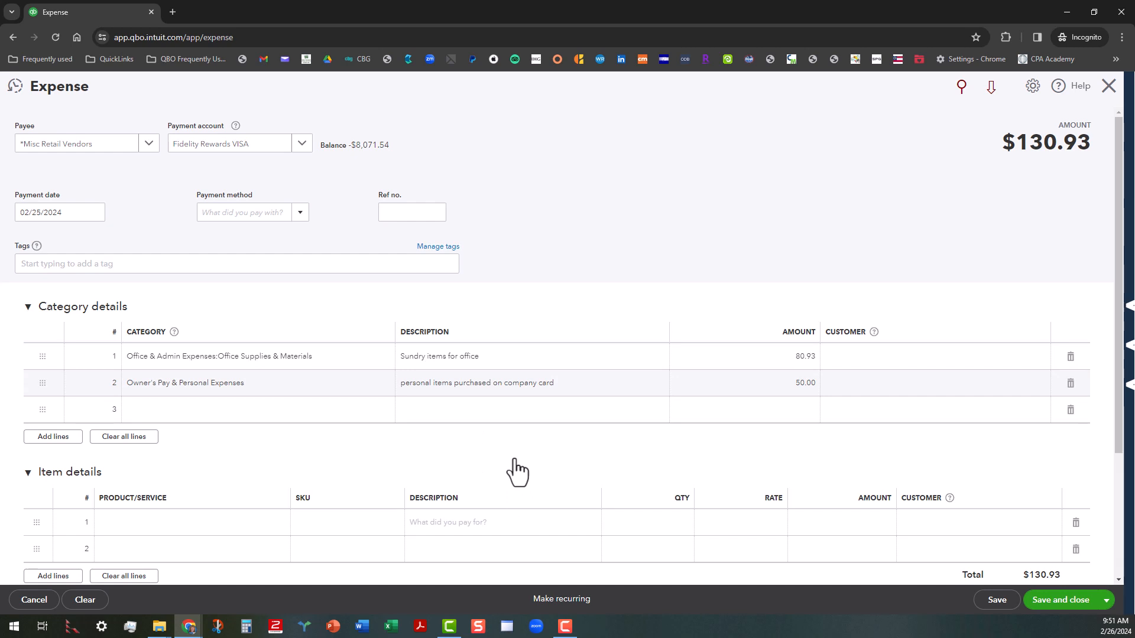
pyautogui.moveTo(514, 461)
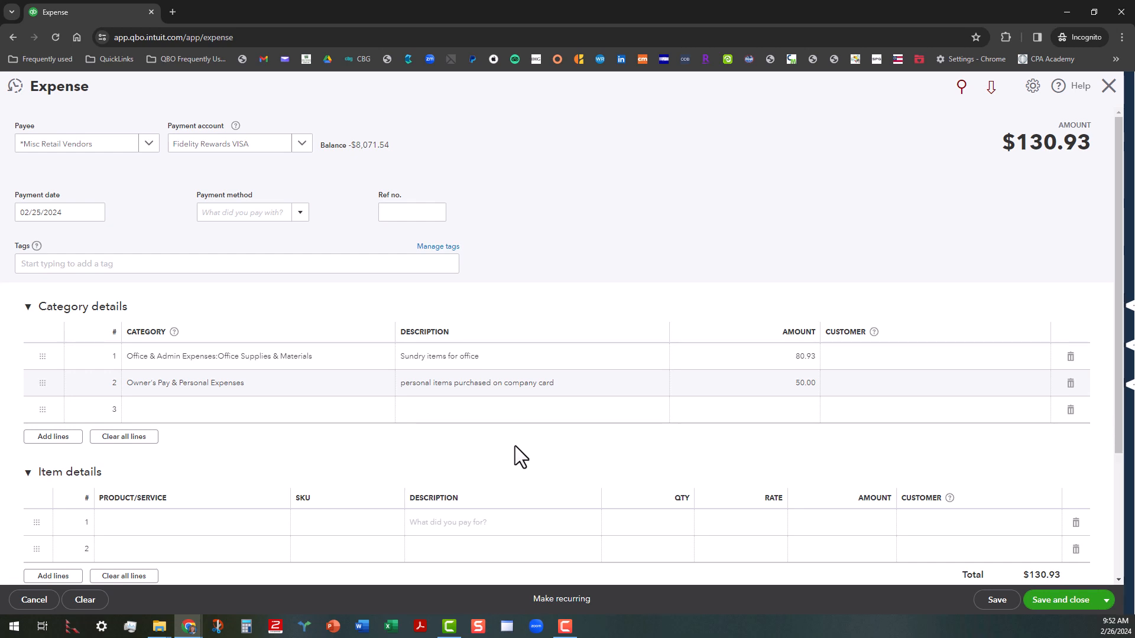
pyautogui.moveTo(1070, 606)
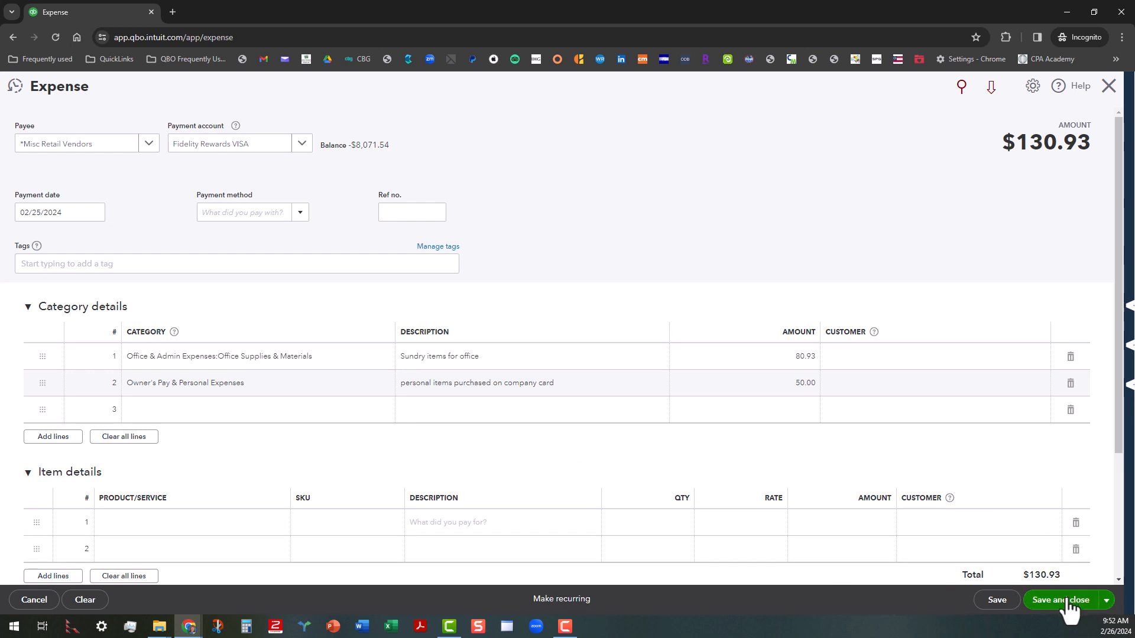
pyautogui.click(1059, 600)
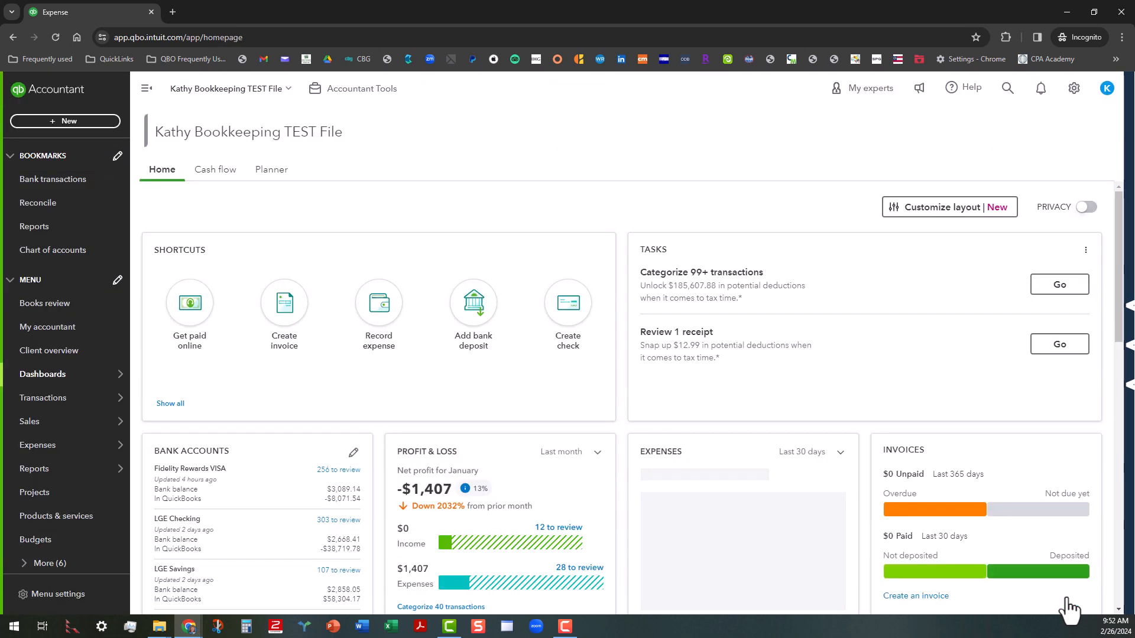
pyautogui.moveTo(551, 157)
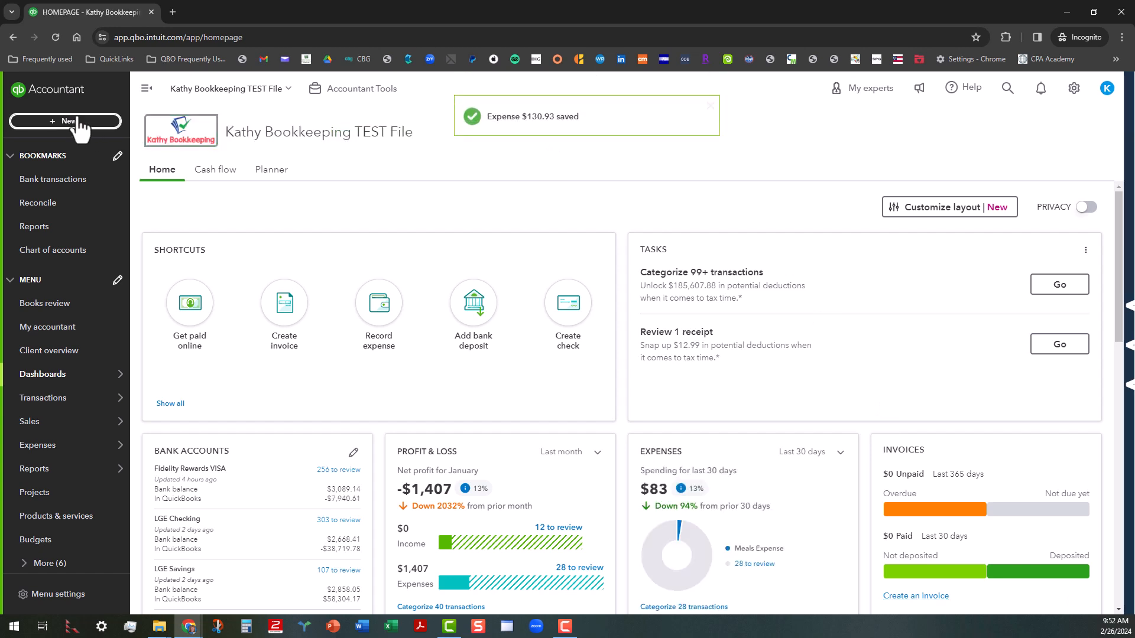
# Start a second Expense with payee *Misc Retail Vendors, prefilled with the prior split lines.
pyautogui.click(66, 121)
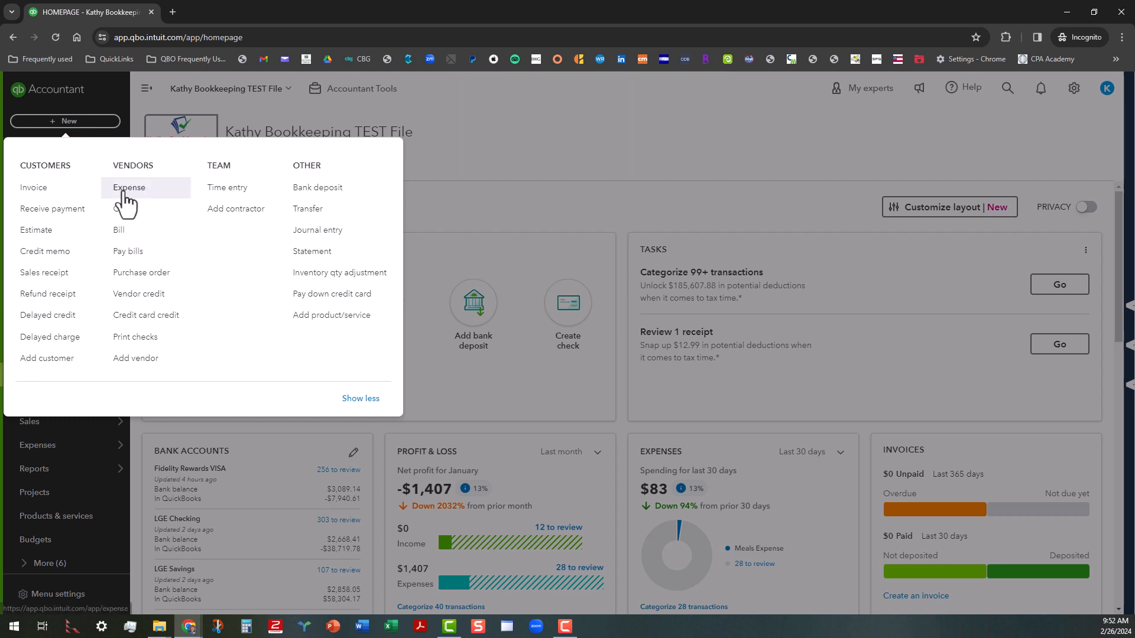
pyautogui.click(129, 188)
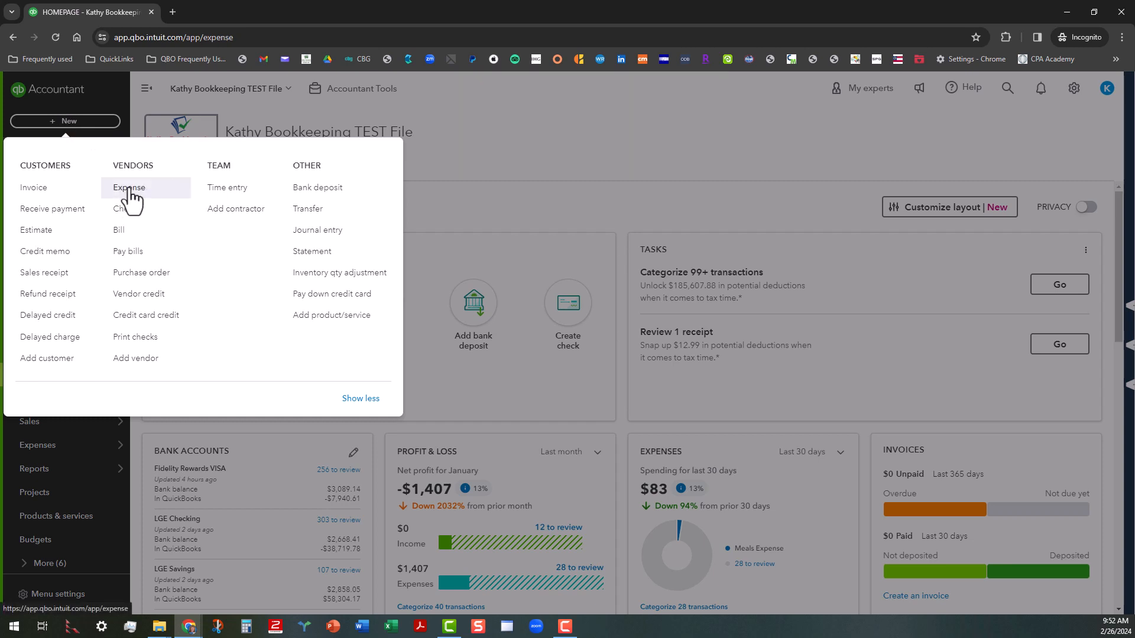
pyautogui.click(129, 187)
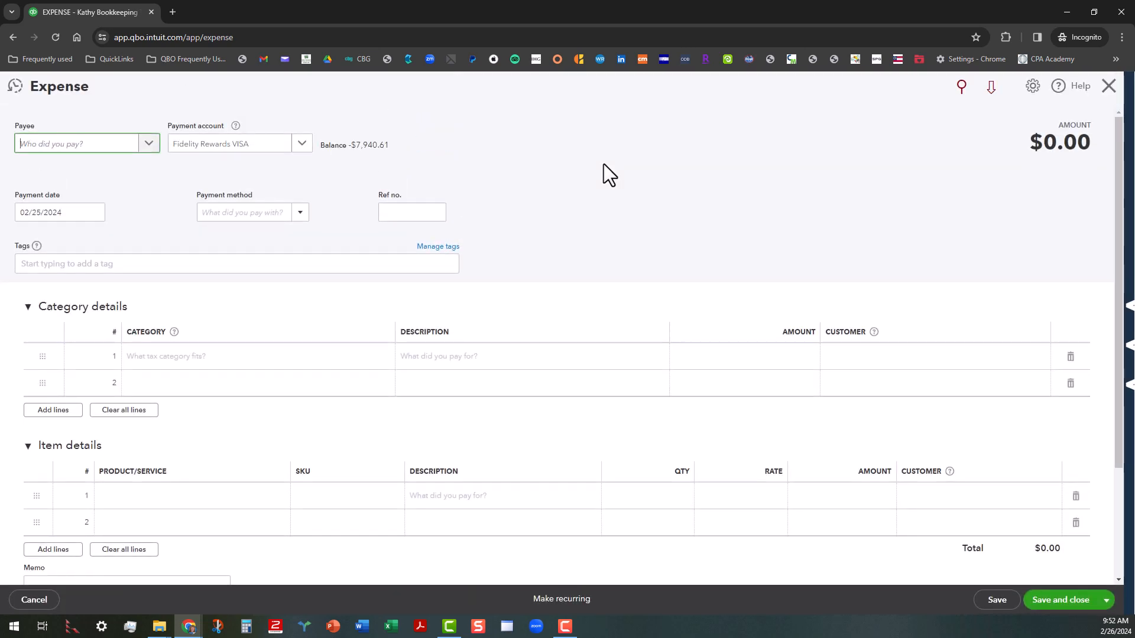
pyautogui.moveTo(214, 163)
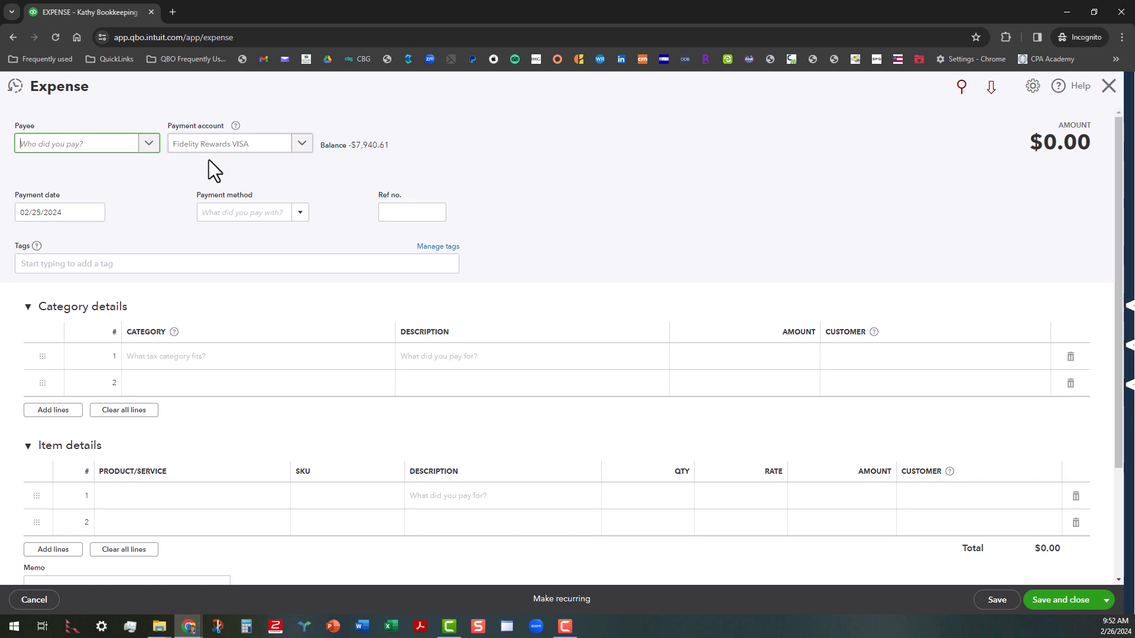
pyautogui.click(79, 143)
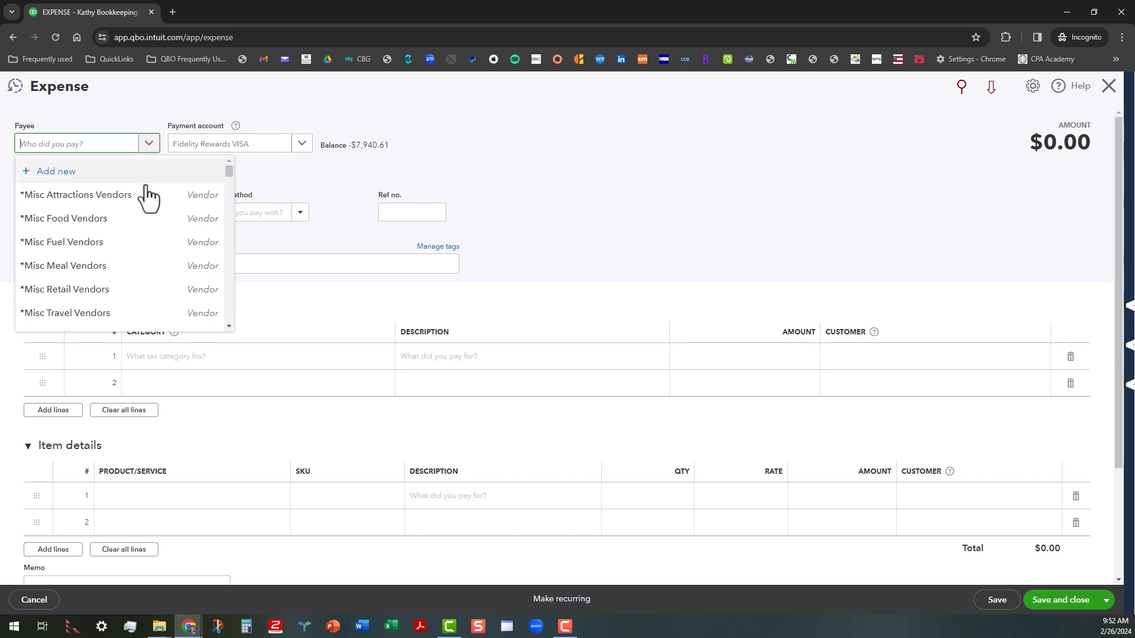
pyautogui.moveTo(119, 289)
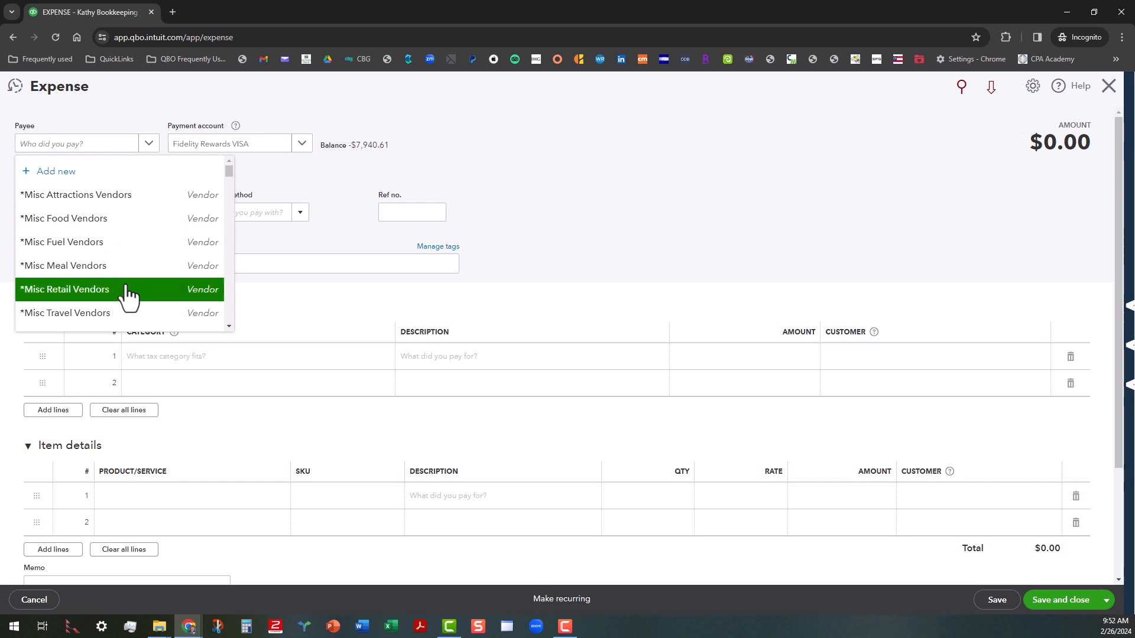
pyautogui.click(64, 290)
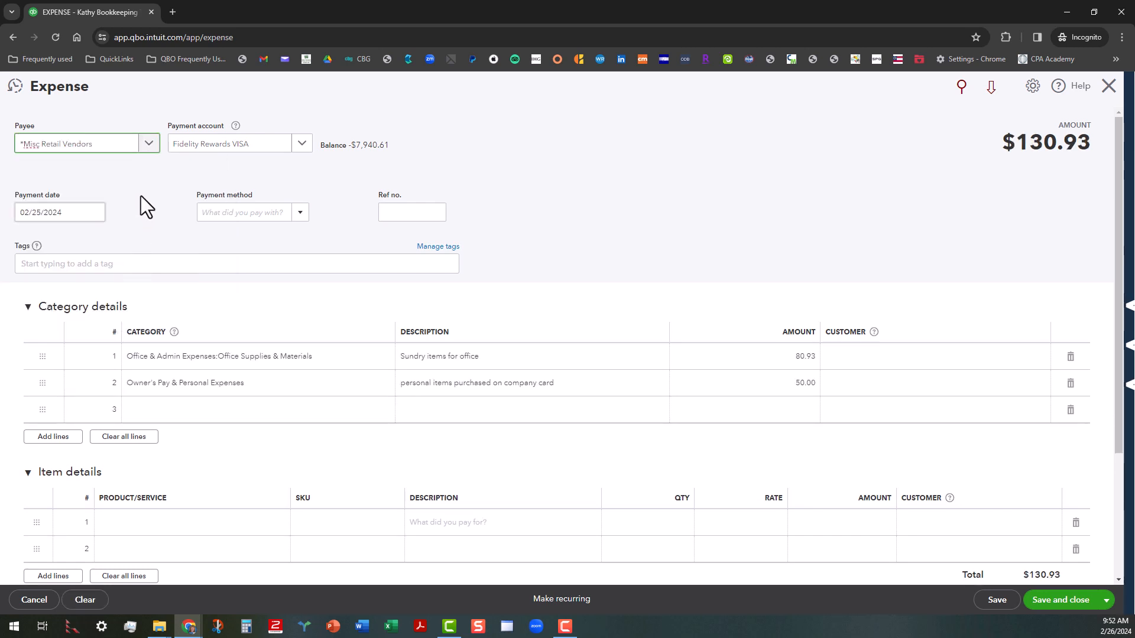
pyautogui.moveTo(228, 285)
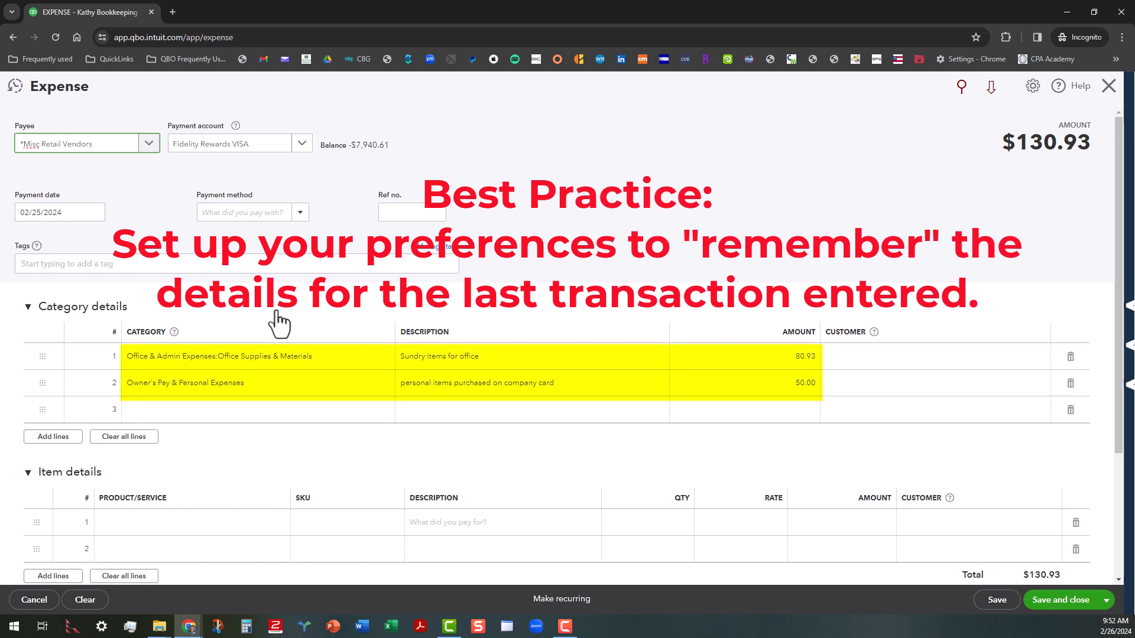
pyautogui.click(79, 143)
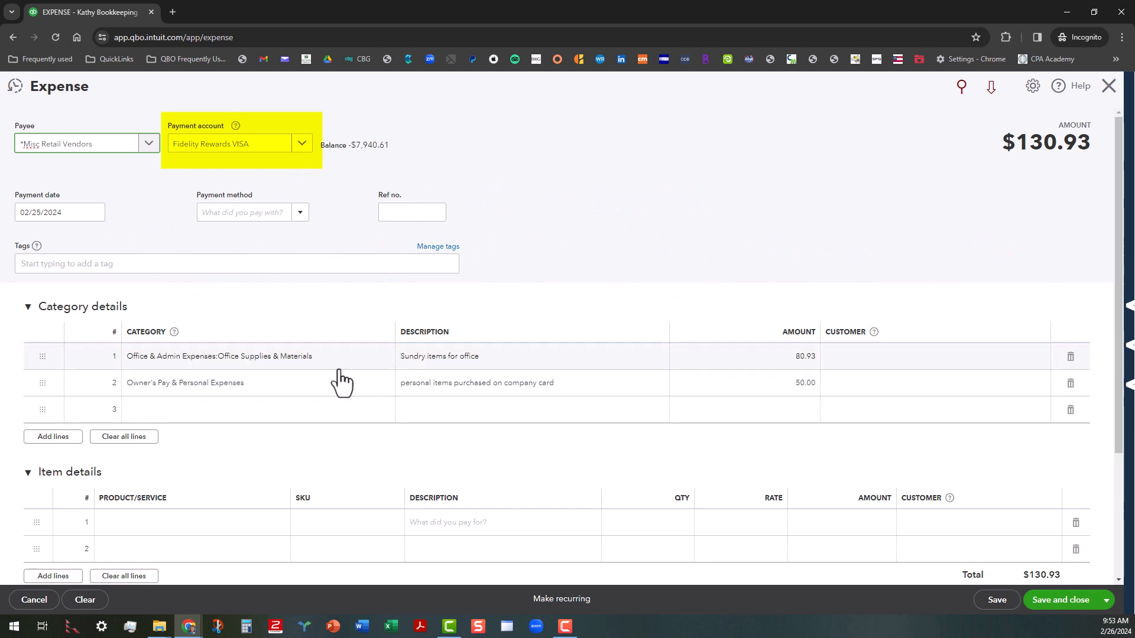
pyautogui.moveTo(310, 331)
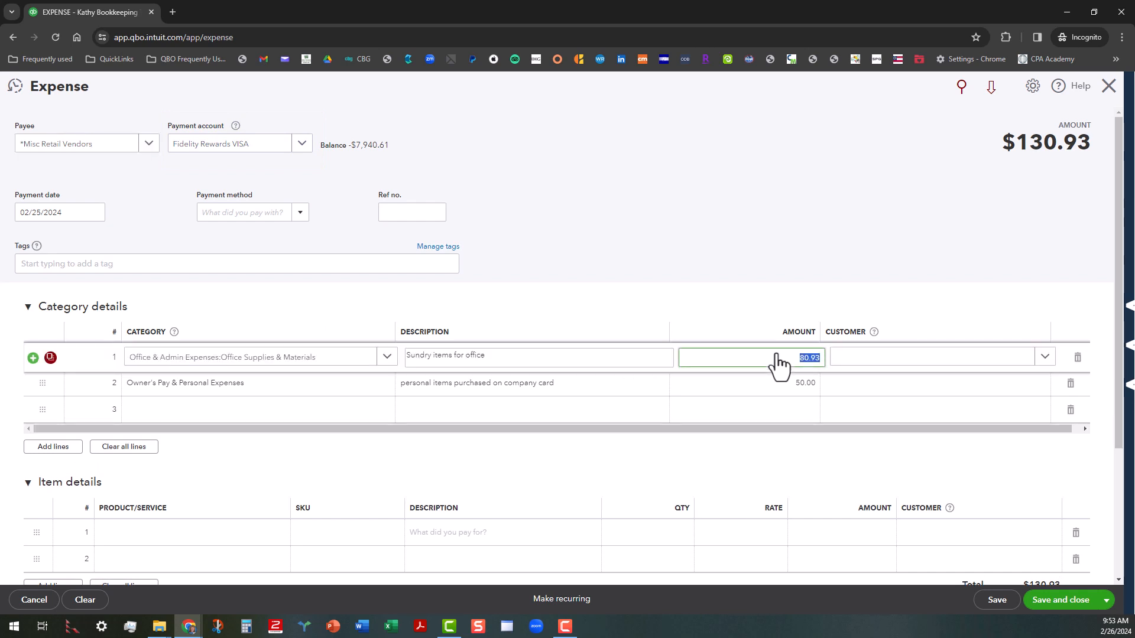
# Re-split the expense as 102.27 minus 25: $77.27 office supplies and $25.00 personal.
pyautogui.write('10')
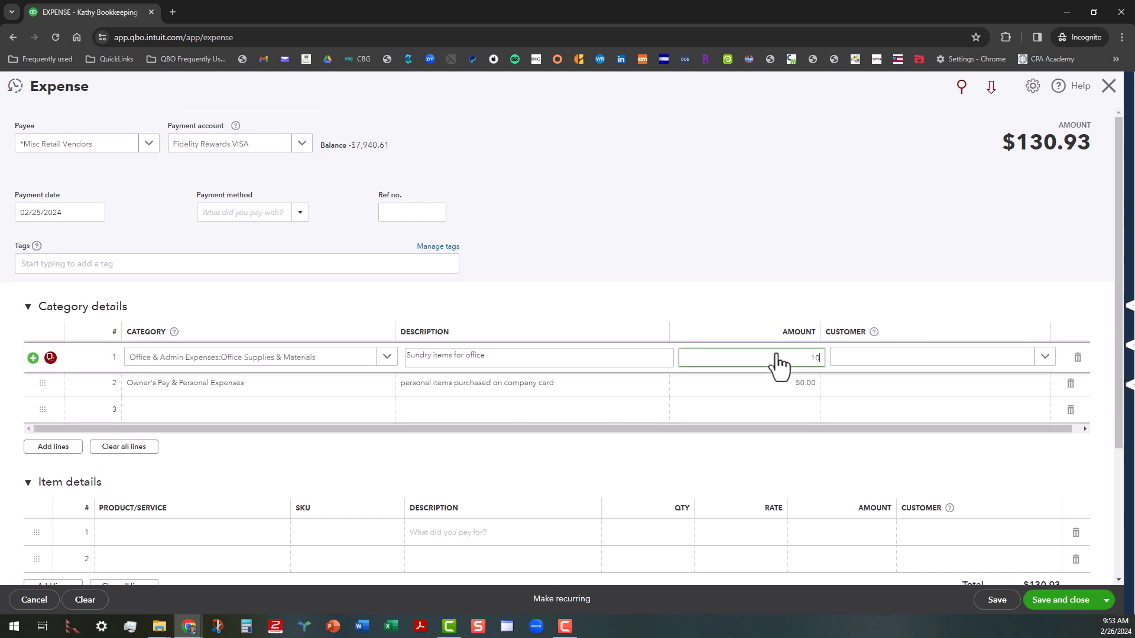
pyautogui.write('102.27')
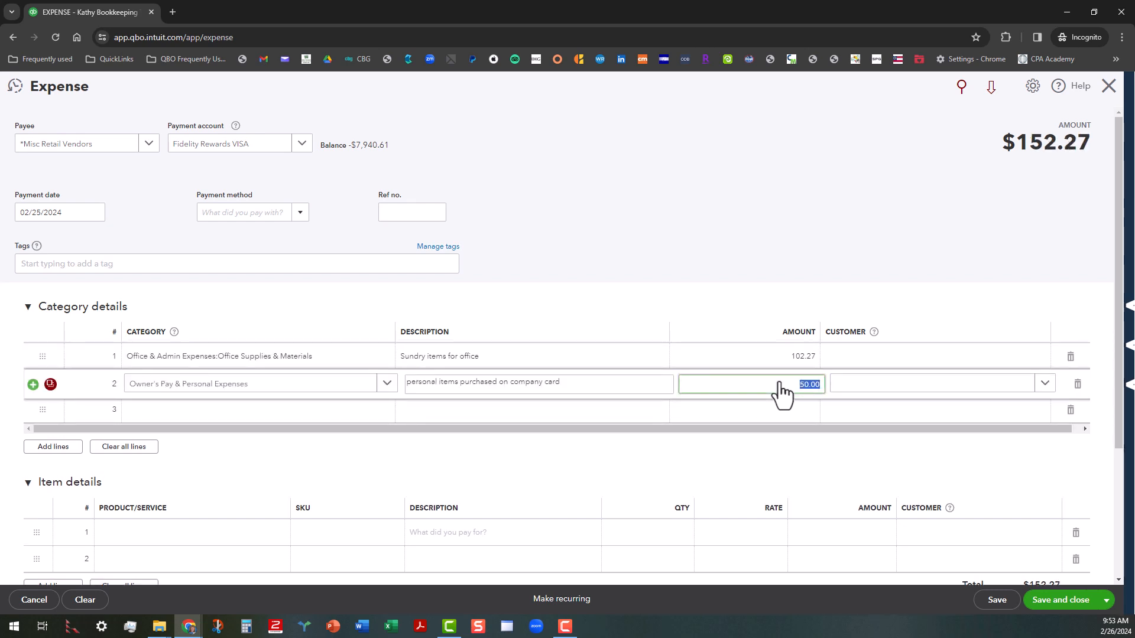
pyautogui.write('25')
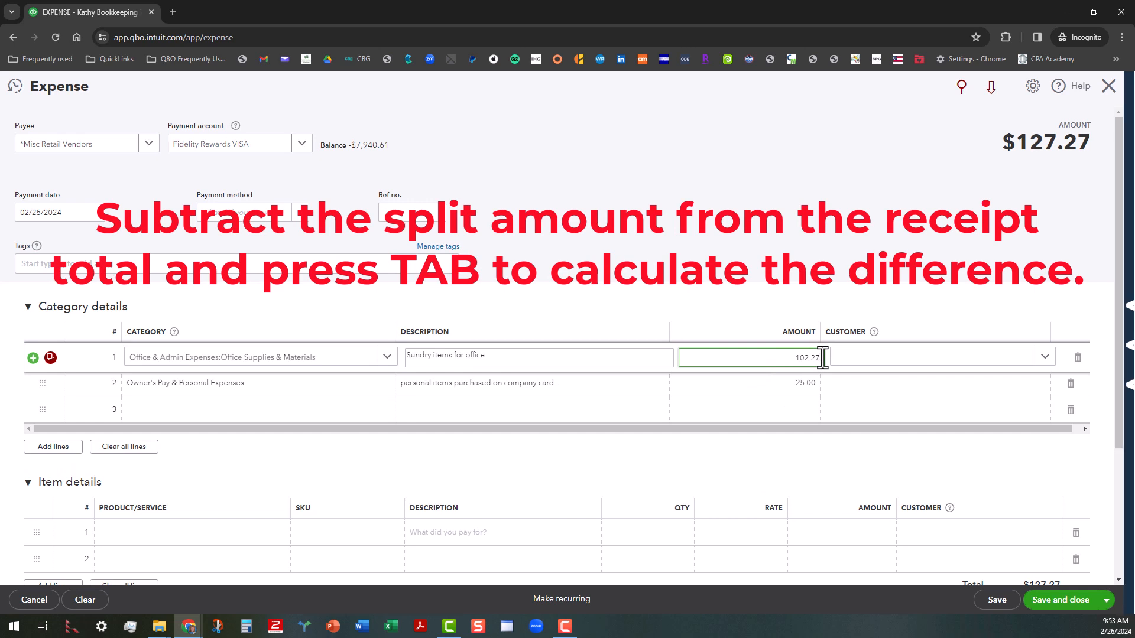
pyautogui.write('-2')
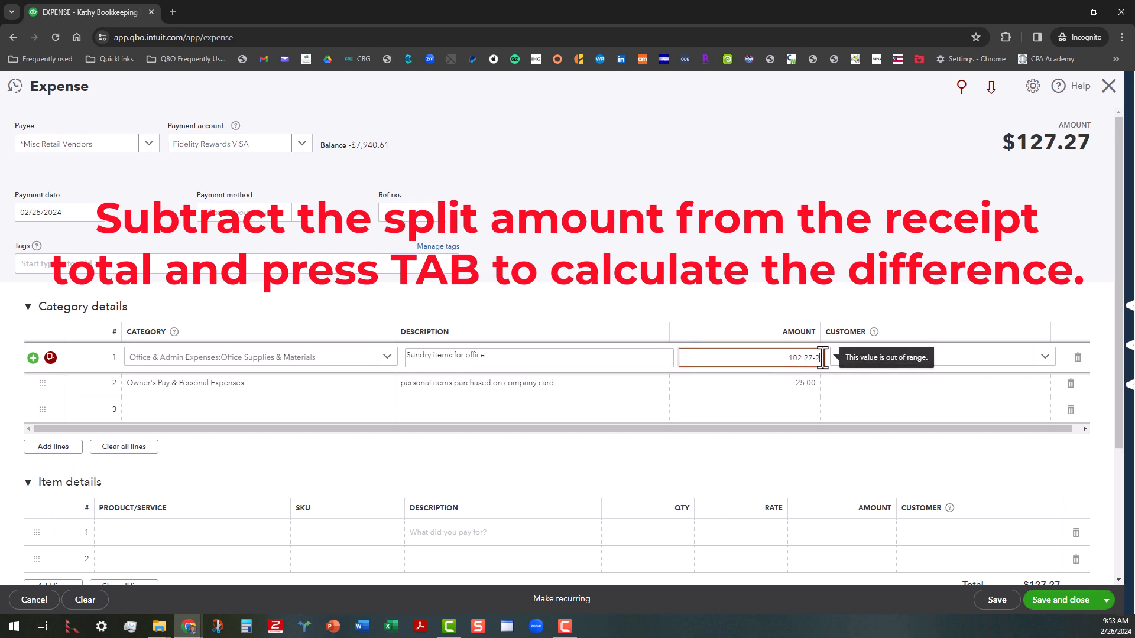
pyautogui.write('5')
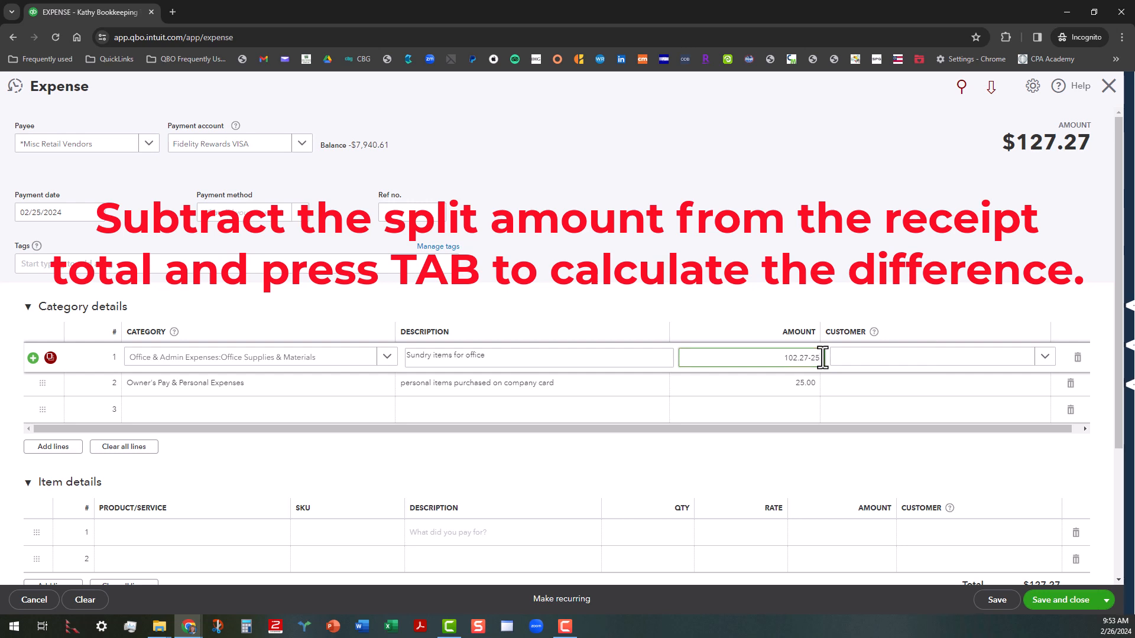
pyautogui.press('tab')
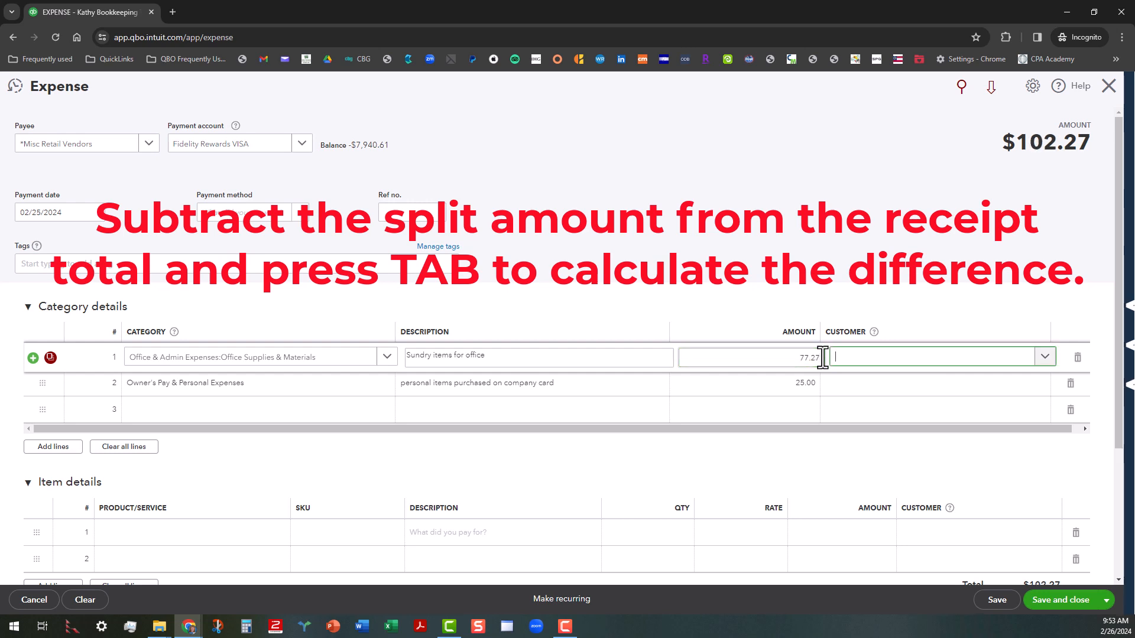
pyautogui.press('Tab')
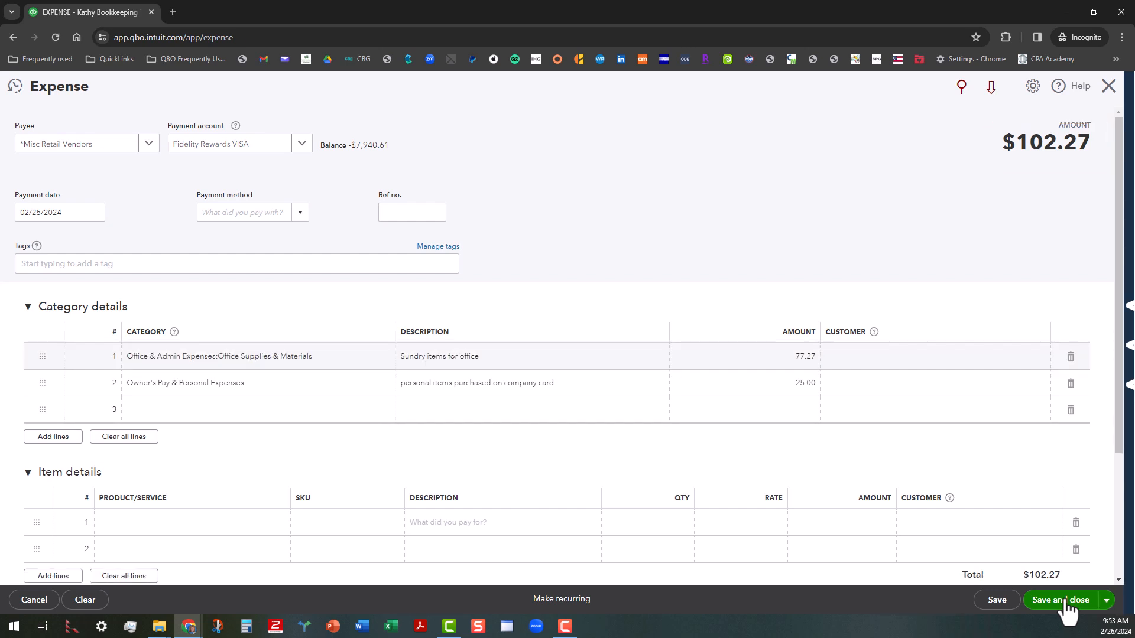
# Save the $102.27 expense and go to Bank transactions.
pyautogui.click(1060, 600)
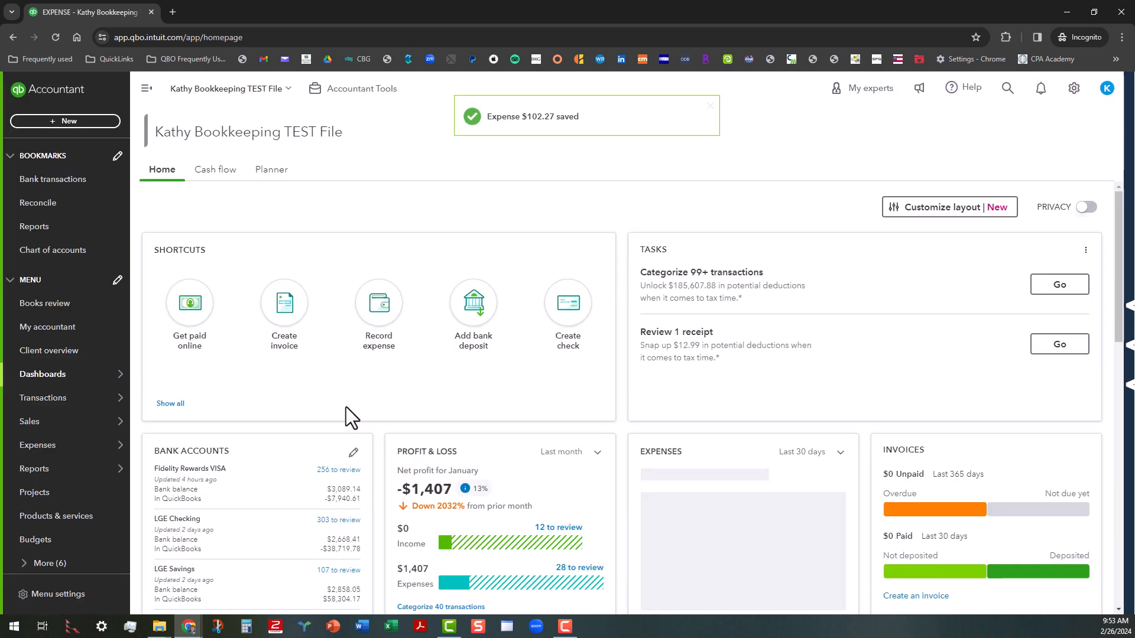
pyautogui.moveTo(48, 350)
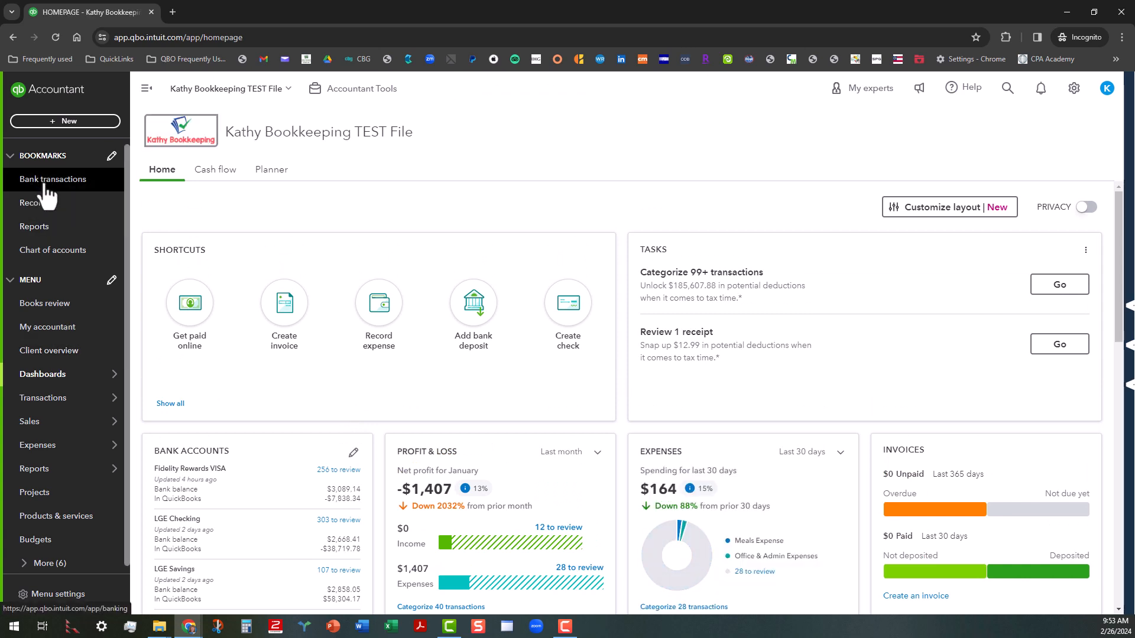
pyautogui.click(52, 179)
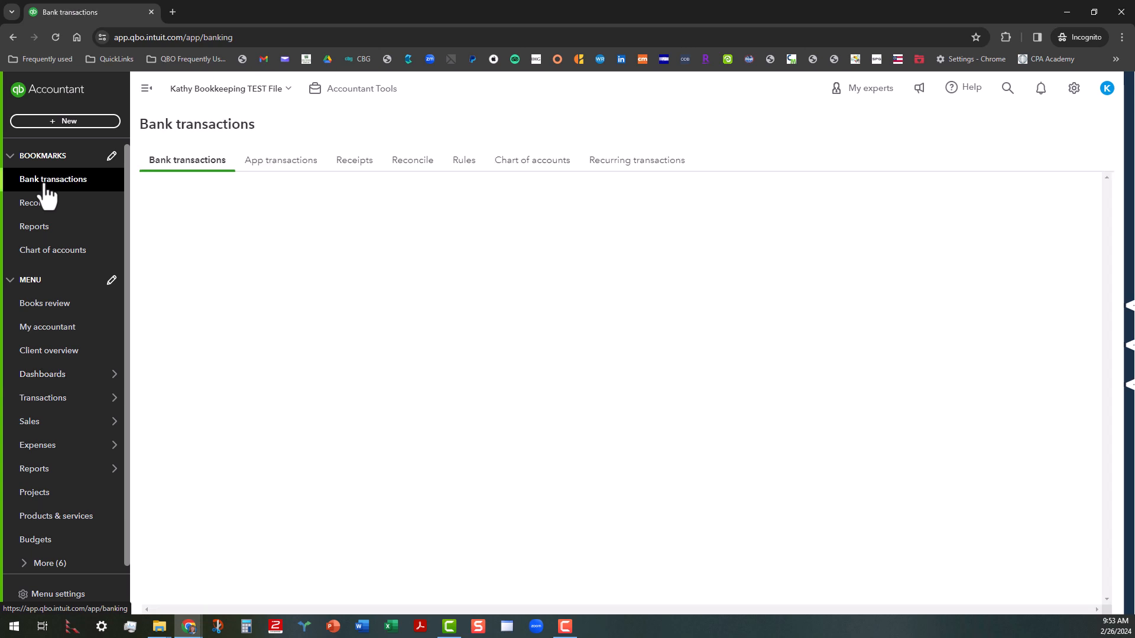
pyautogui.click(53, 178)
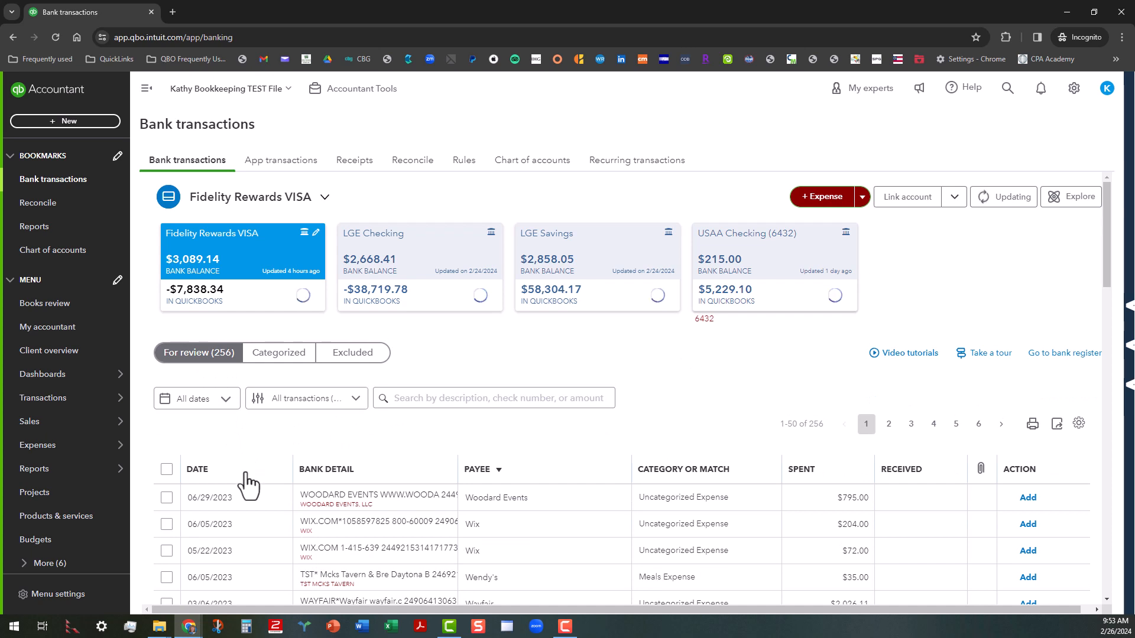
# Sort the Fidelity Rewards VISA For review list oldest first and scroll through it.
pyautogui.click(196, 469)
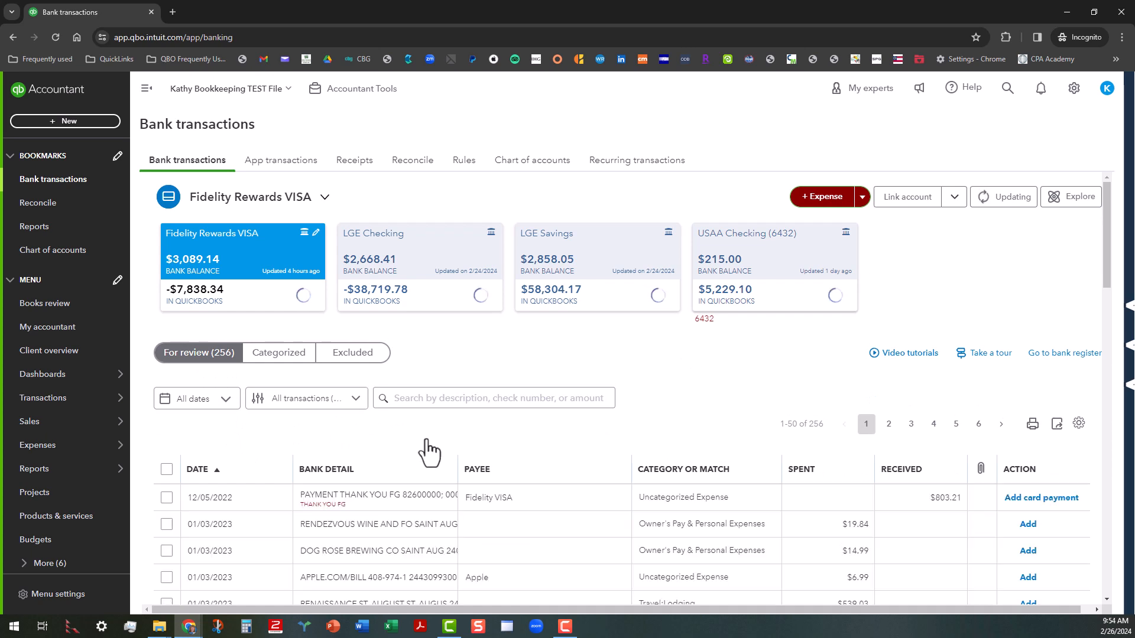
pyautogui.scroll(-3)
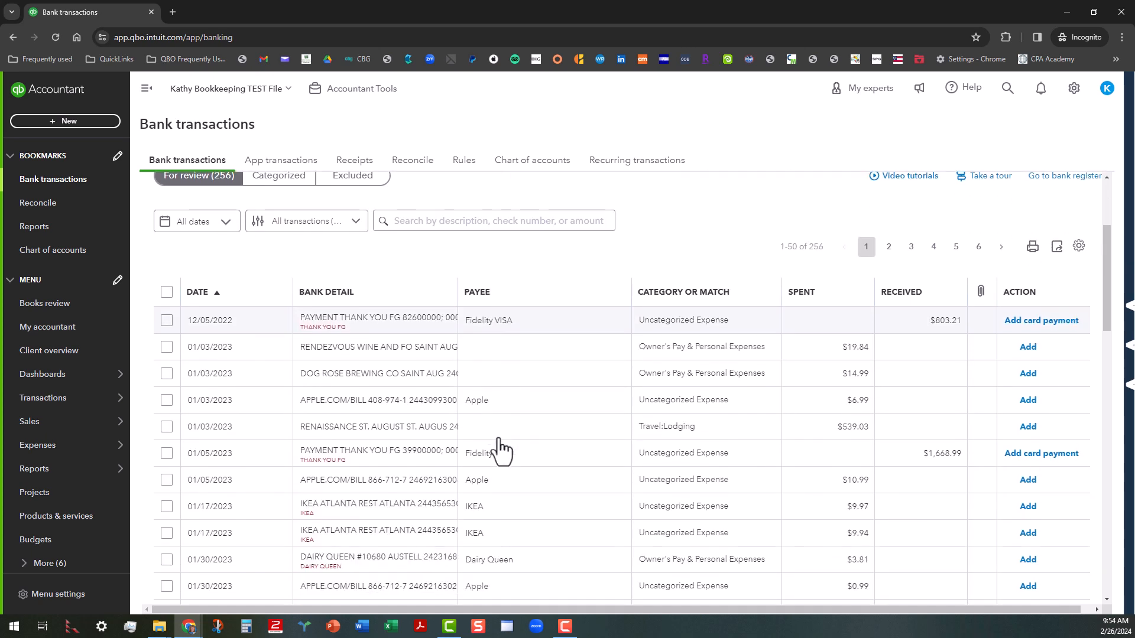
pyautogui.scroll(-3)
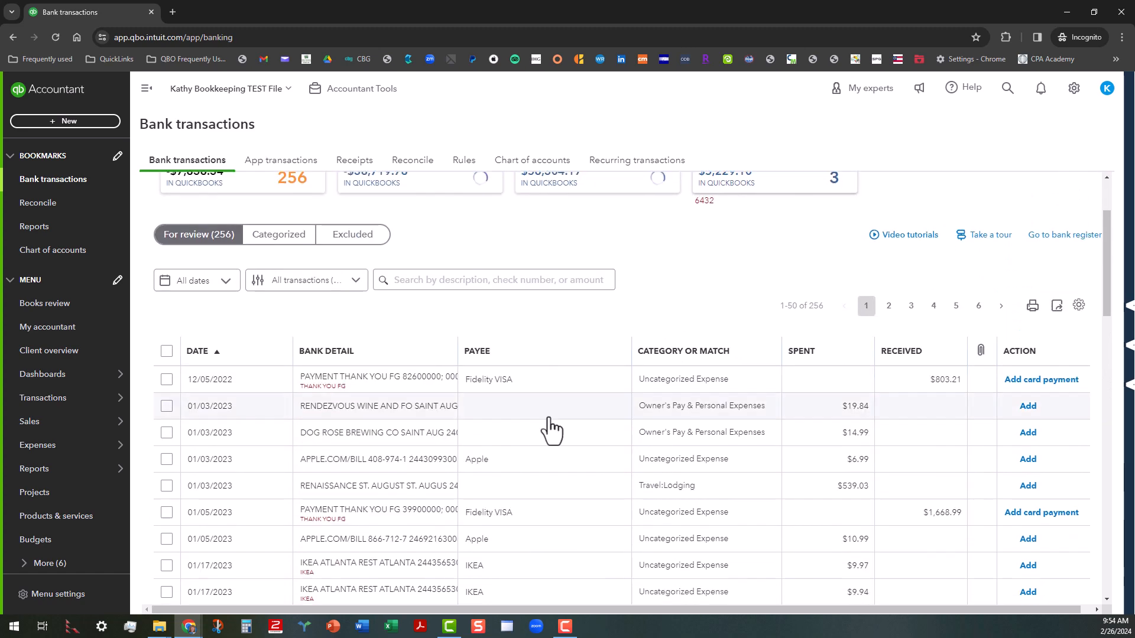
pyautogui.scroll(-3)
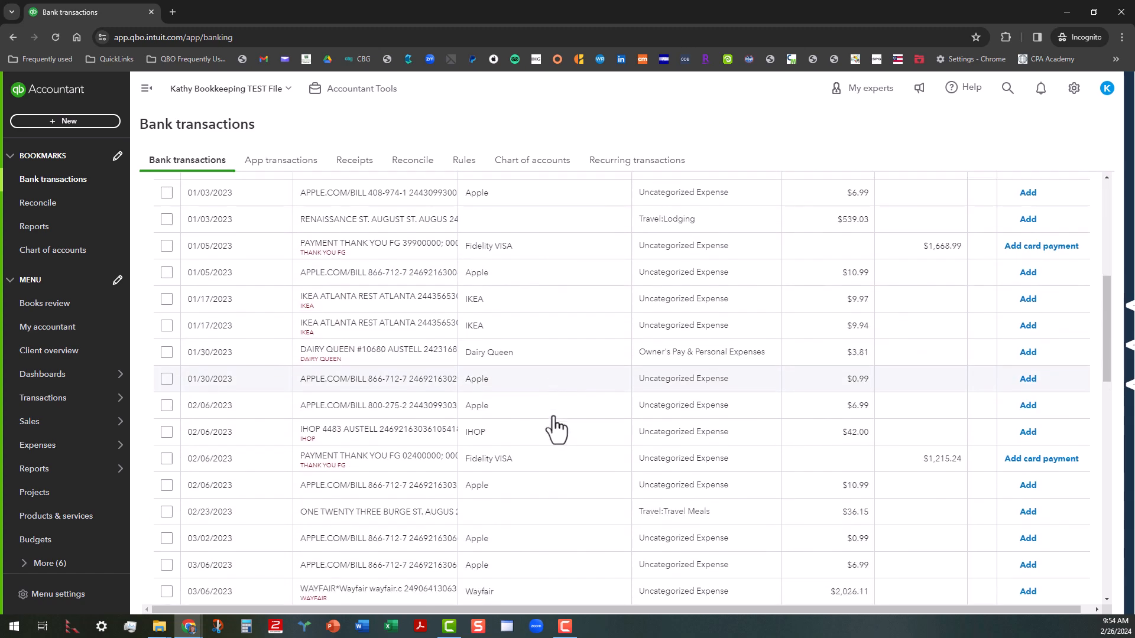
pyautogui.scroll(-3)
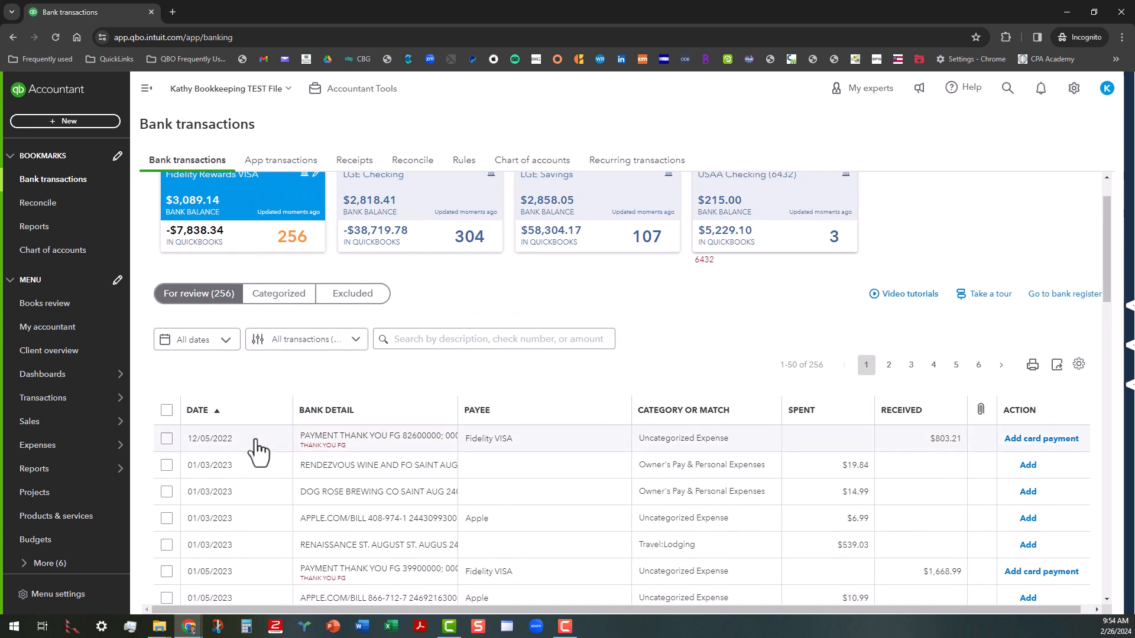
# Sort bank transactions newest first and match the 02/23/2024 Costco $102.27 row to the saved expense.
pyautogui.click(205, 410)
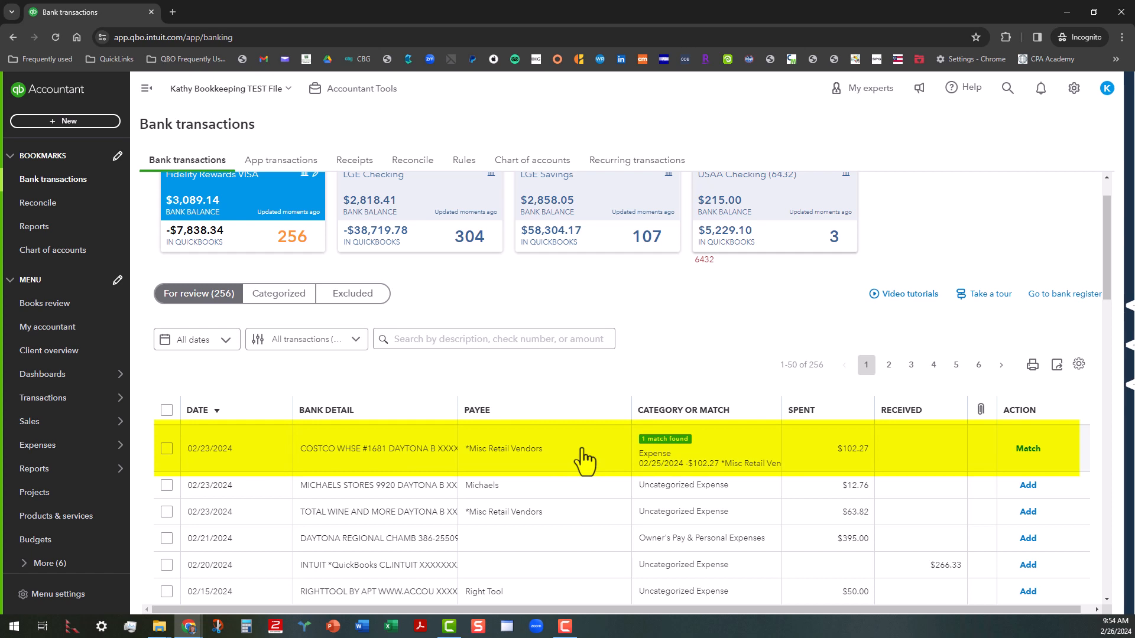
pyautogui.moveTo(599, 460)
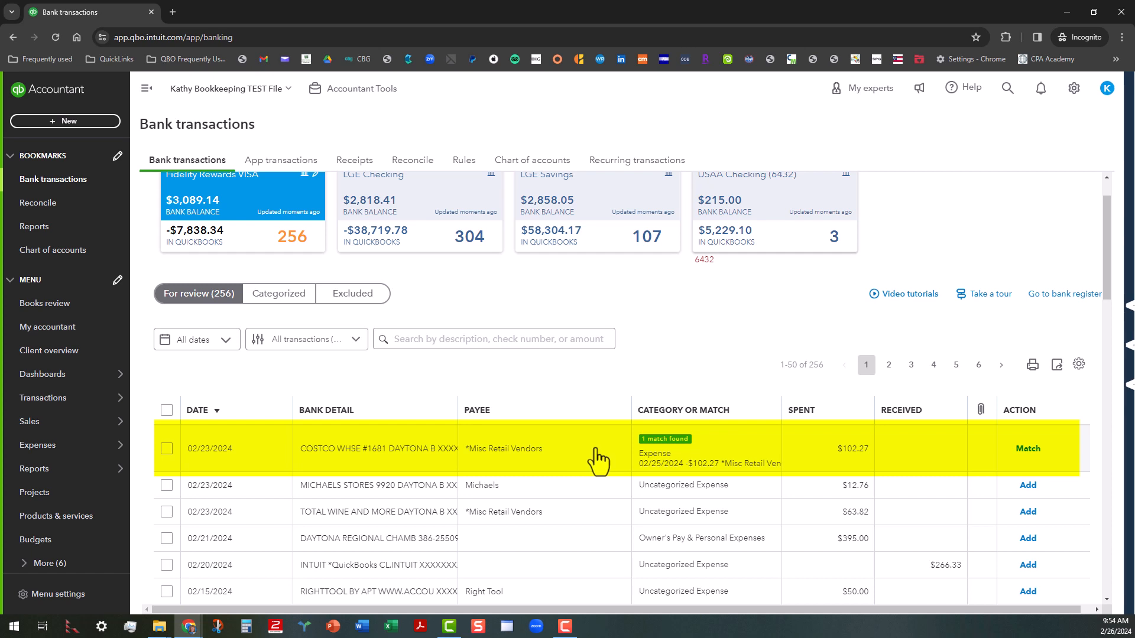
pyautogui.moveTo(814, 462)
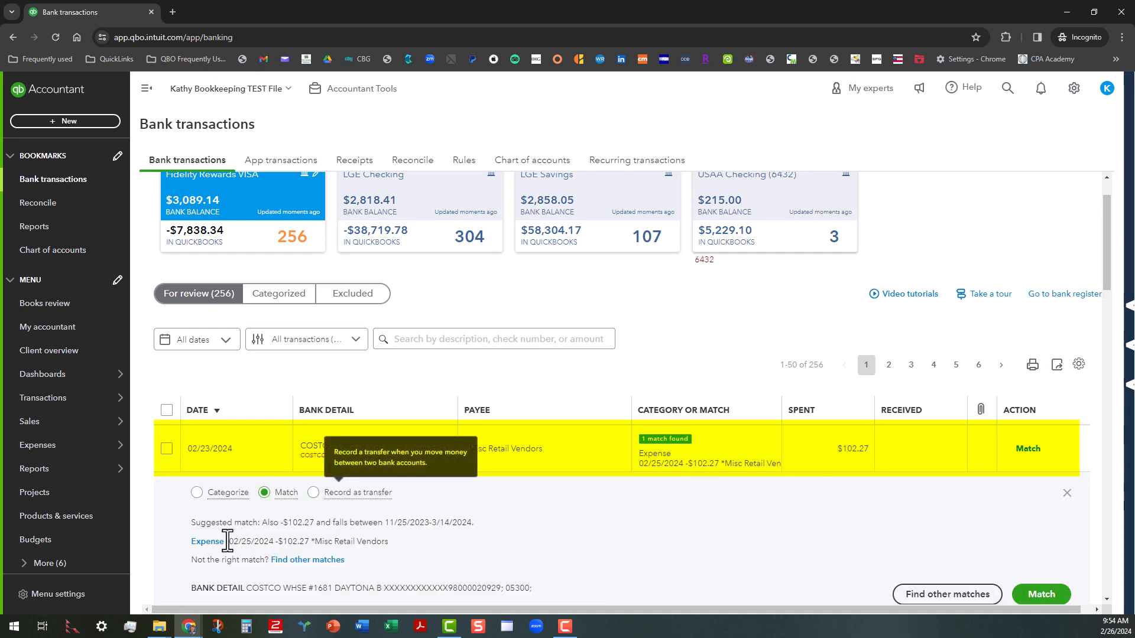
pyautogui.moveTo(208, 542)
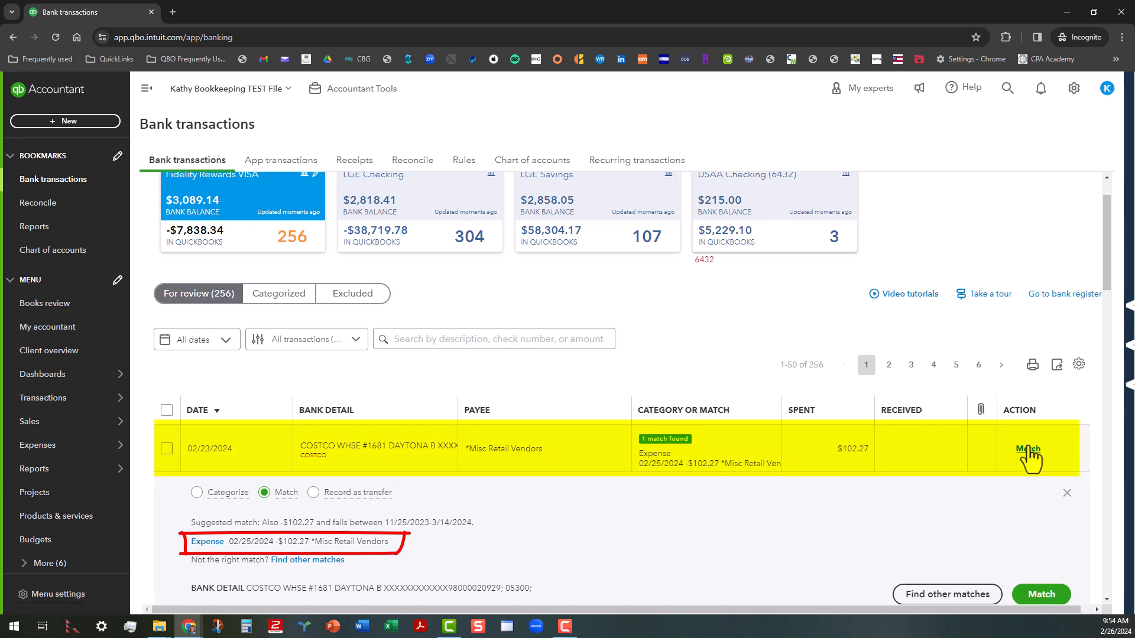
pyautogui.click(1027, 449)
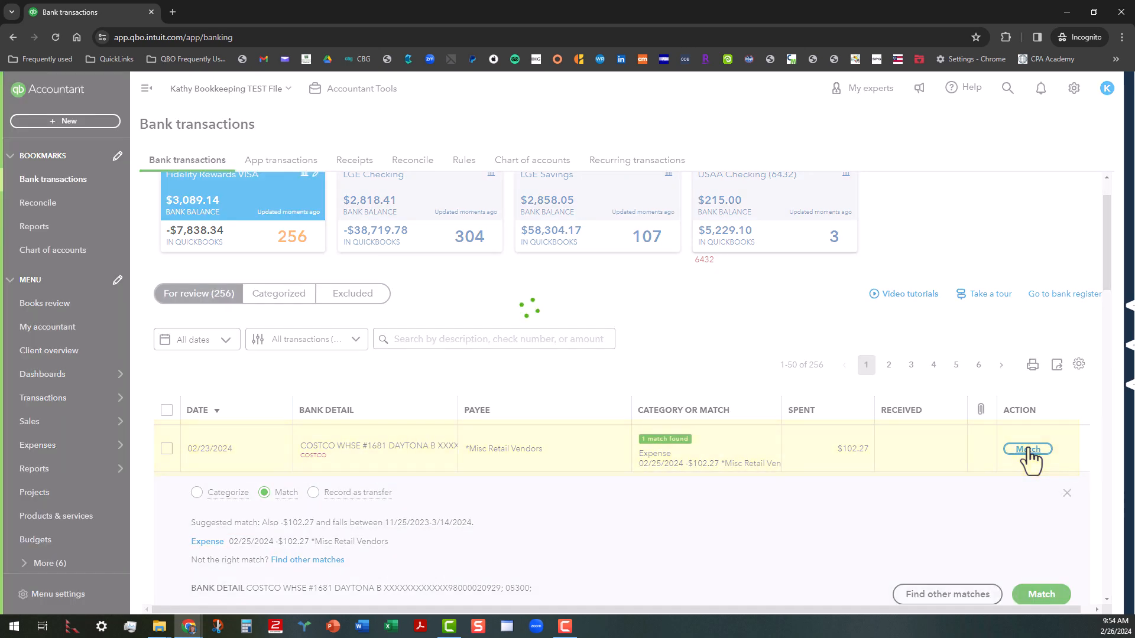
pyautogui.click(1027, 449)
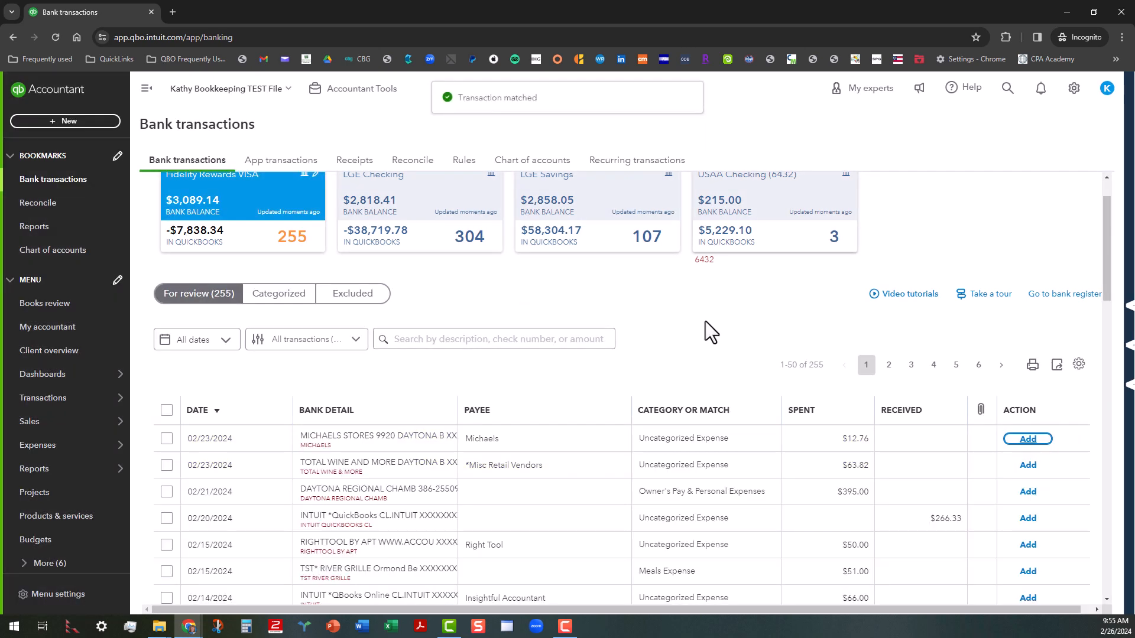